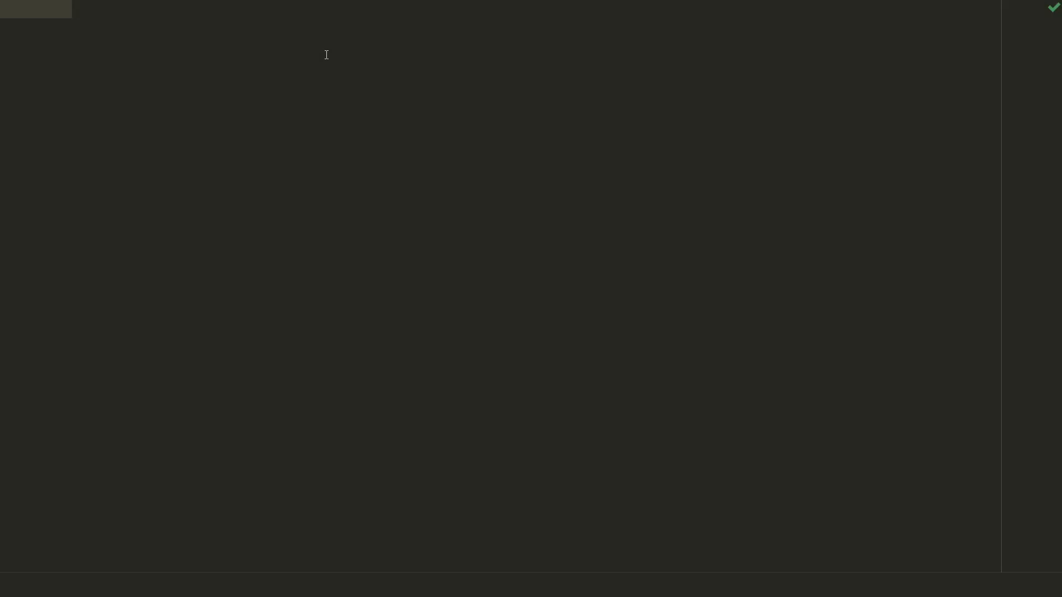
Import Image, ImageDraw and ImageFont from PIL
text(from PIL import)
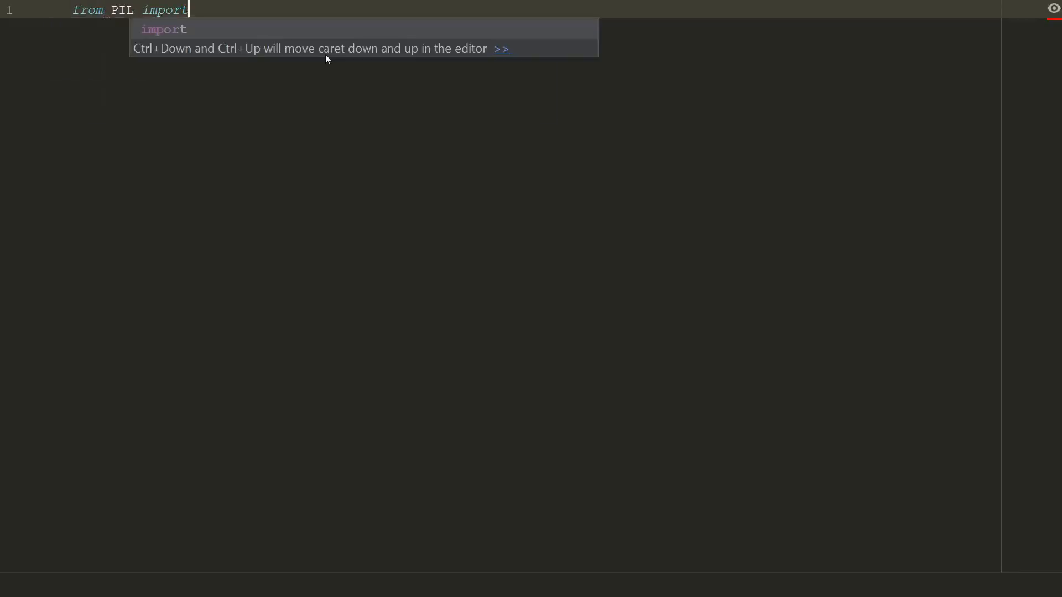
text(Image, ImageDraw, ImageFont)
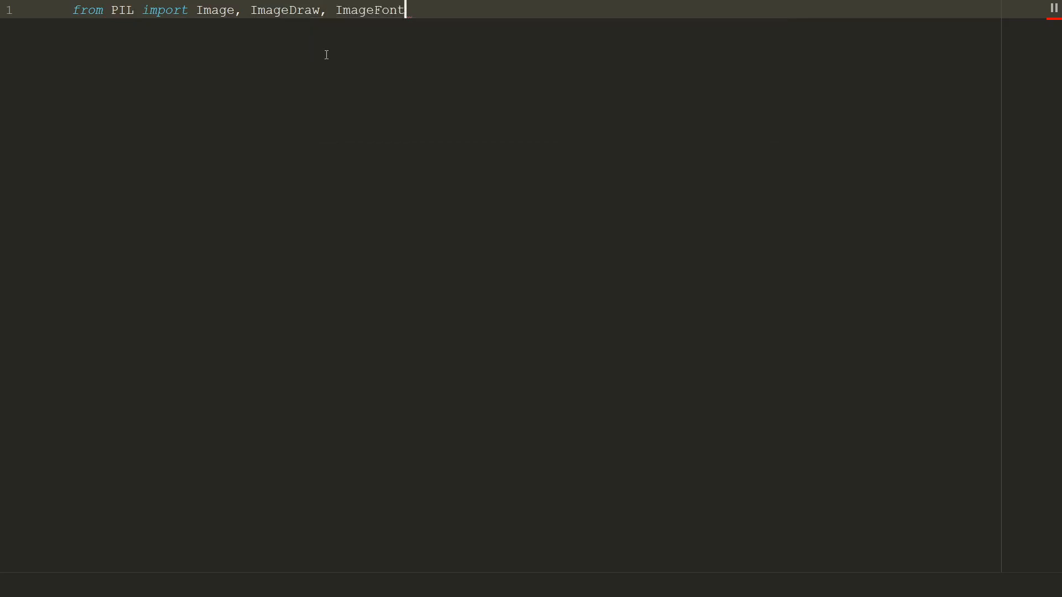
Define chars as the long ASCII ramp, keeping the short " .:-=+*#%@" ramp commented out
text(# chars = " .:)
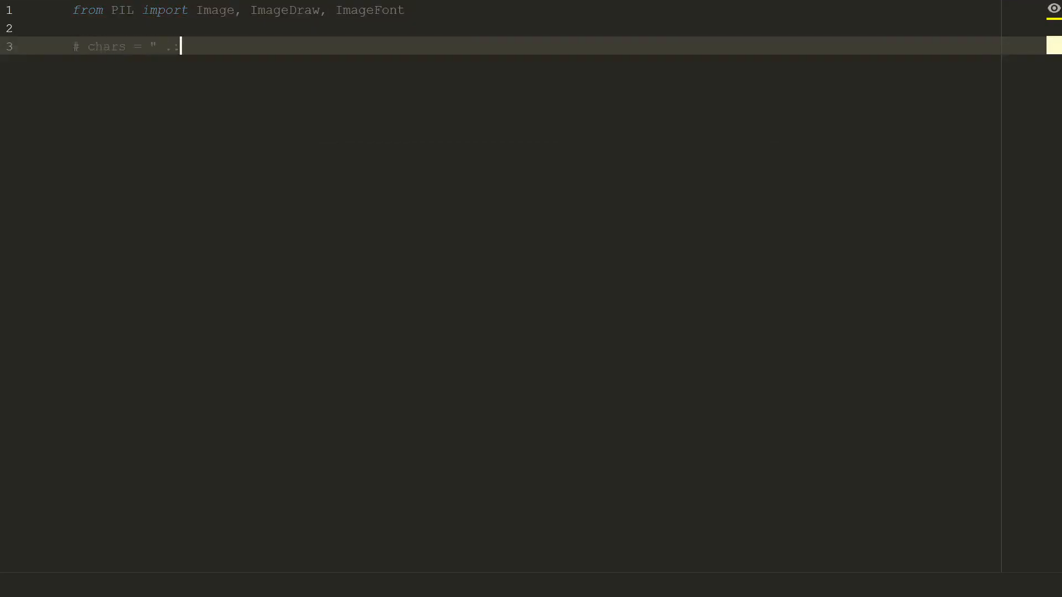
text(-=+*#%@")
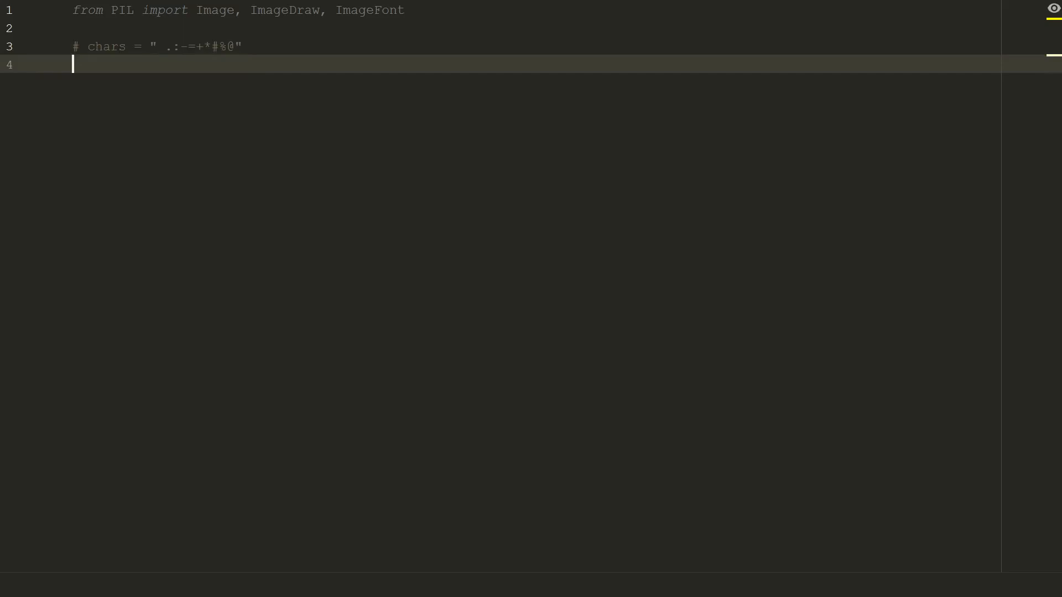
text(chars = " .'`^\"")
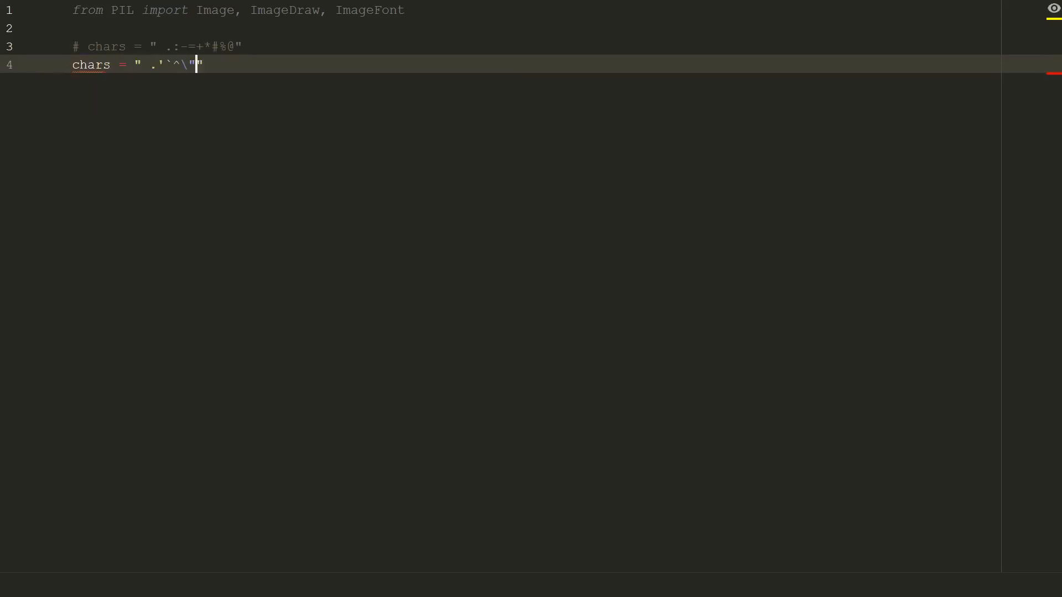
text(,:;Il!i><~+_-?][}{1)(|\/tfjrxnuvczXYUJCLQ0OZmwq)
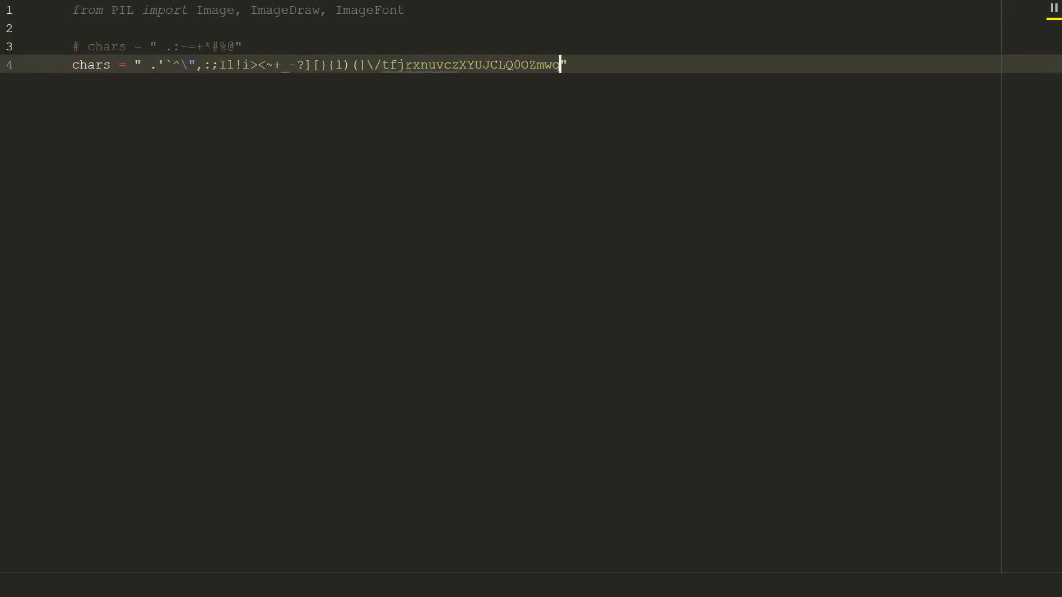
text(pdbkhao*#MW&8%B@$)
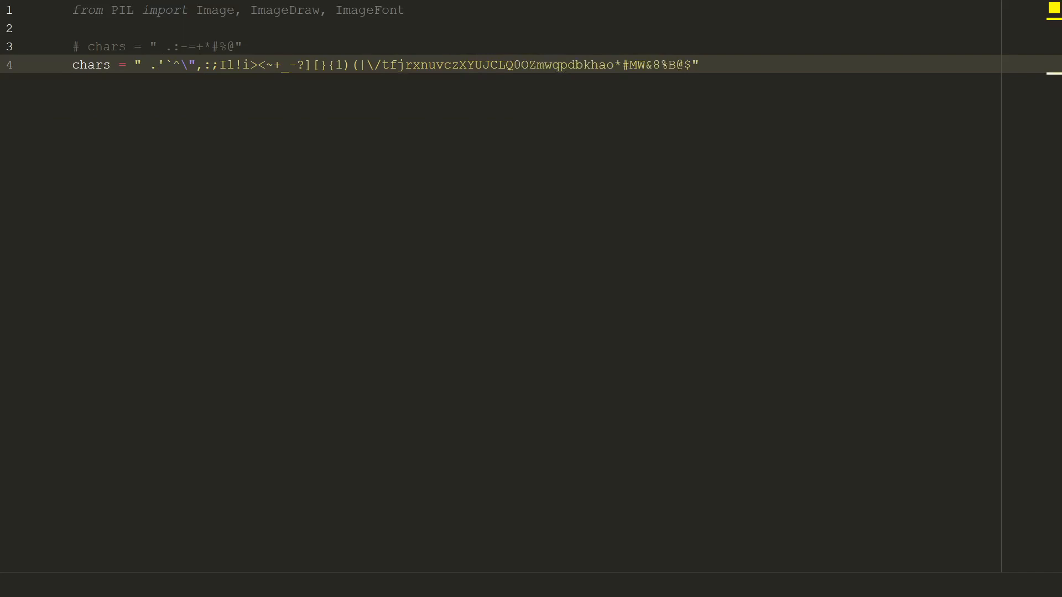
Define char_width = 18 and char_height = 18 for the character cell size
key(Enter)
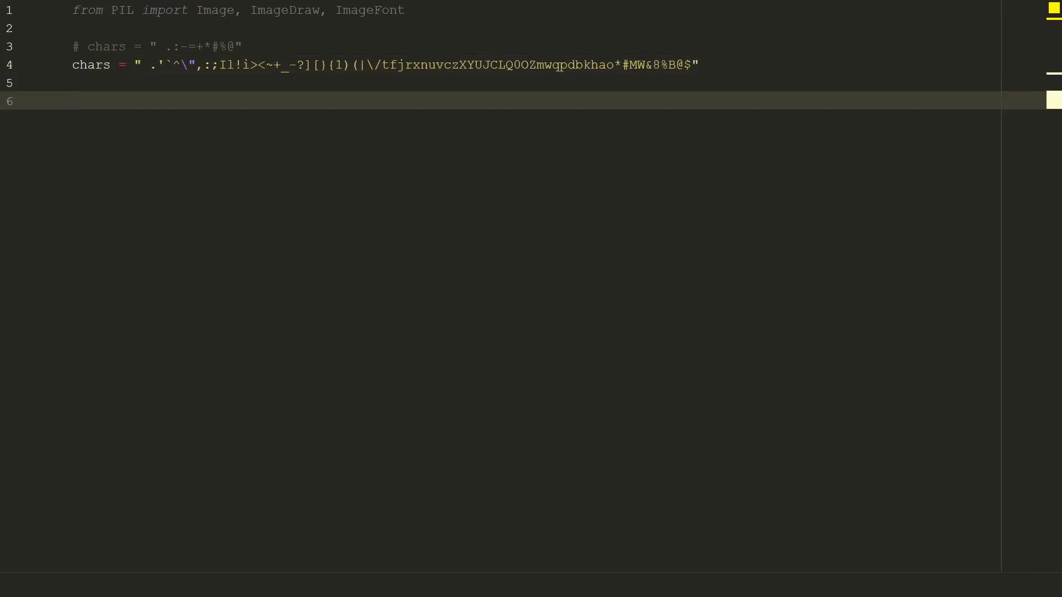
text(char_wi)
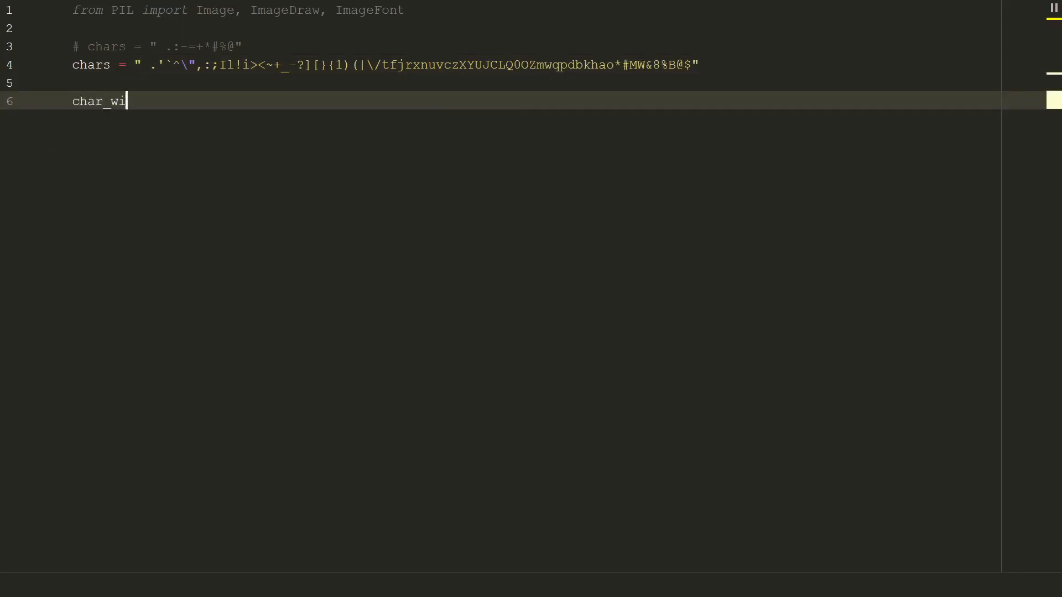
text(dth = 18)
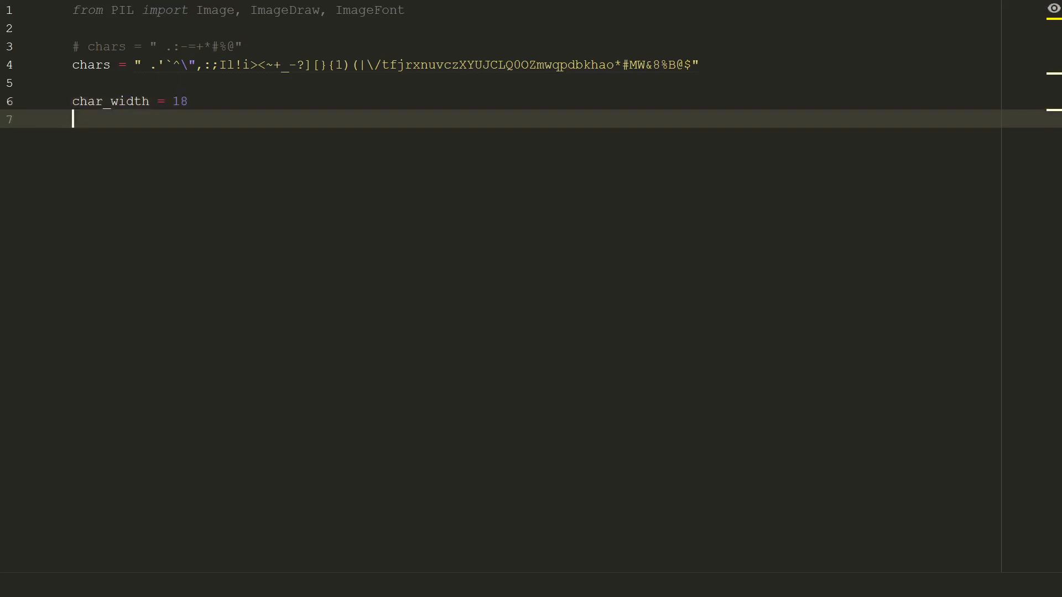
text(ch)
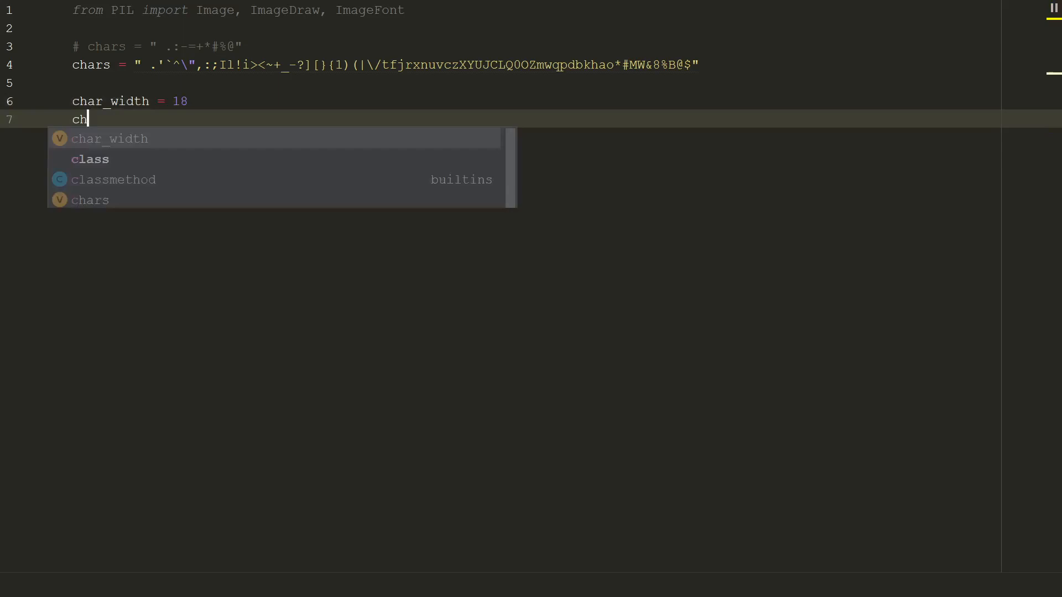
text(ar_height = 18)
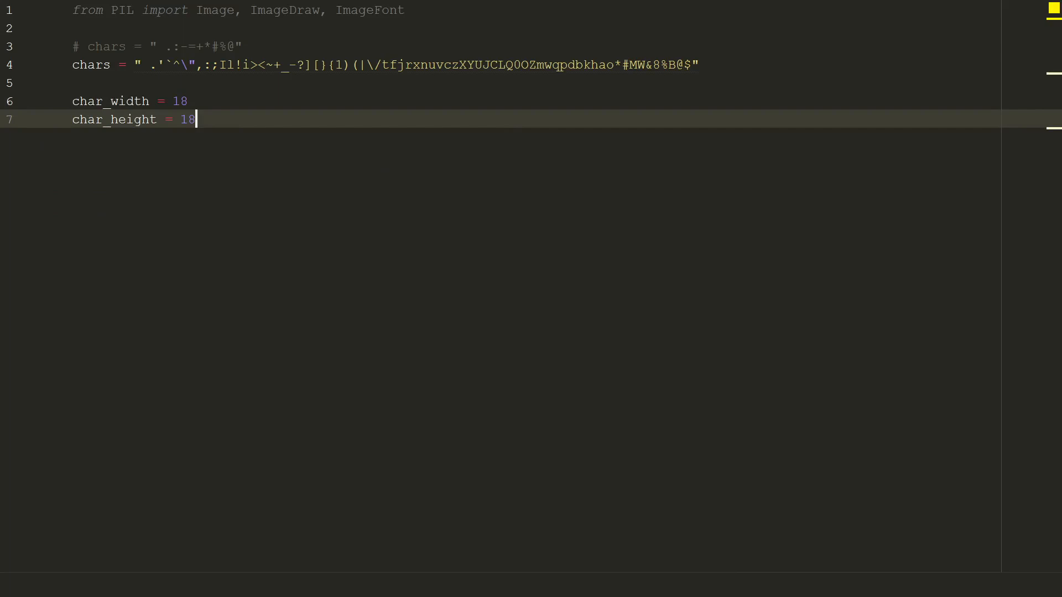
key(Enter)
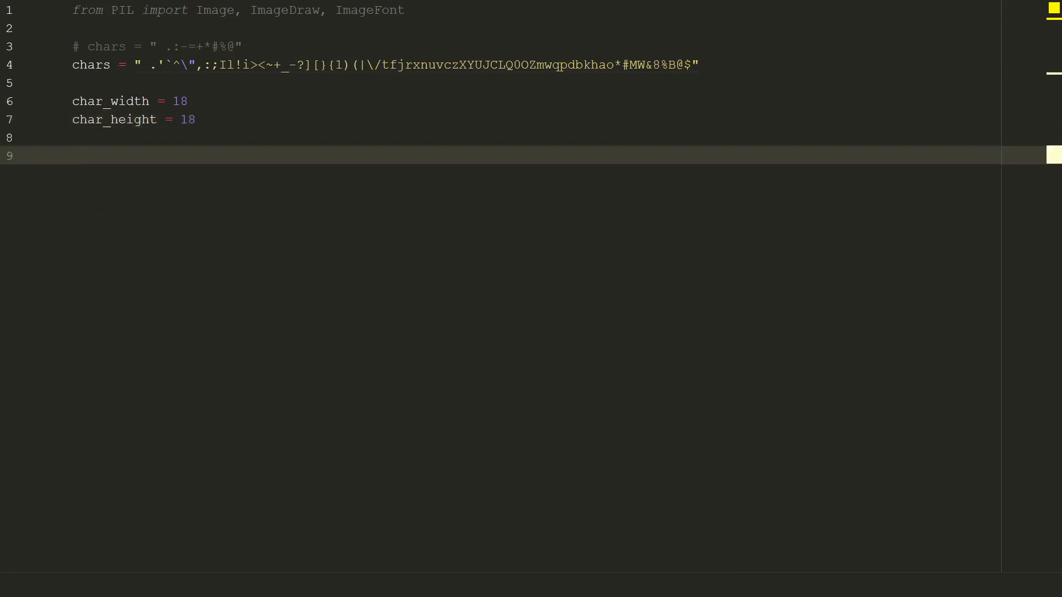
Load halloween.jpg with Image.open into img and unpack img.size into WIDTH, HEIGHT
text(img = Image.ope)
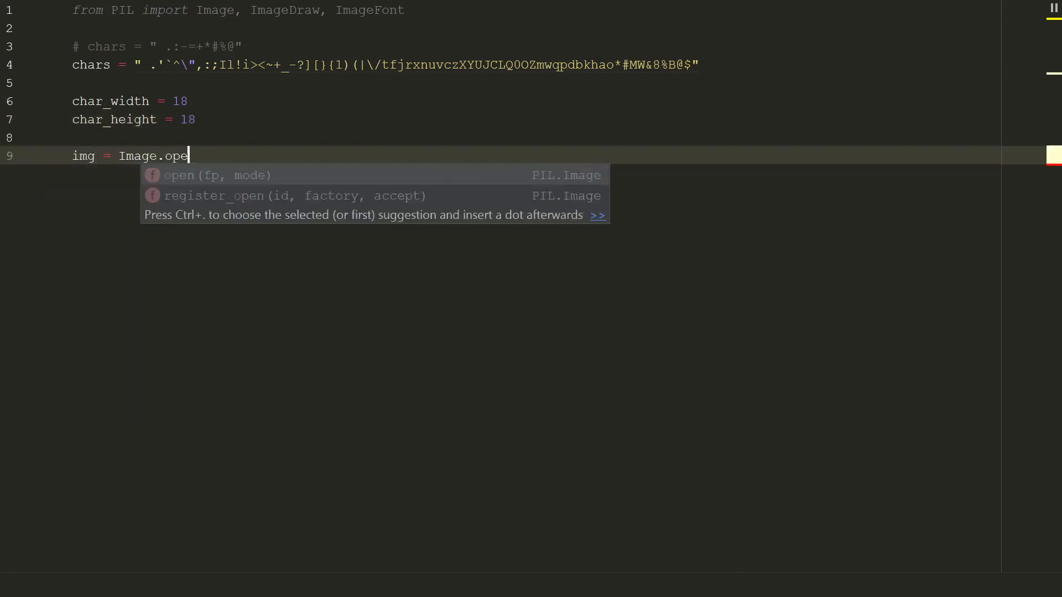
text(n('halloween.jpg'))
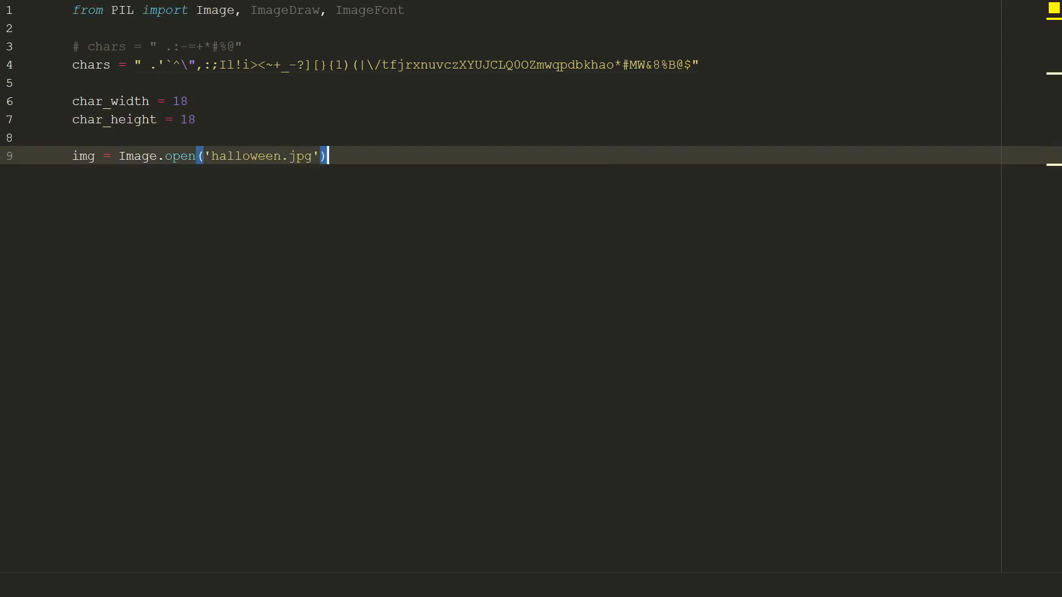
key(Enter)
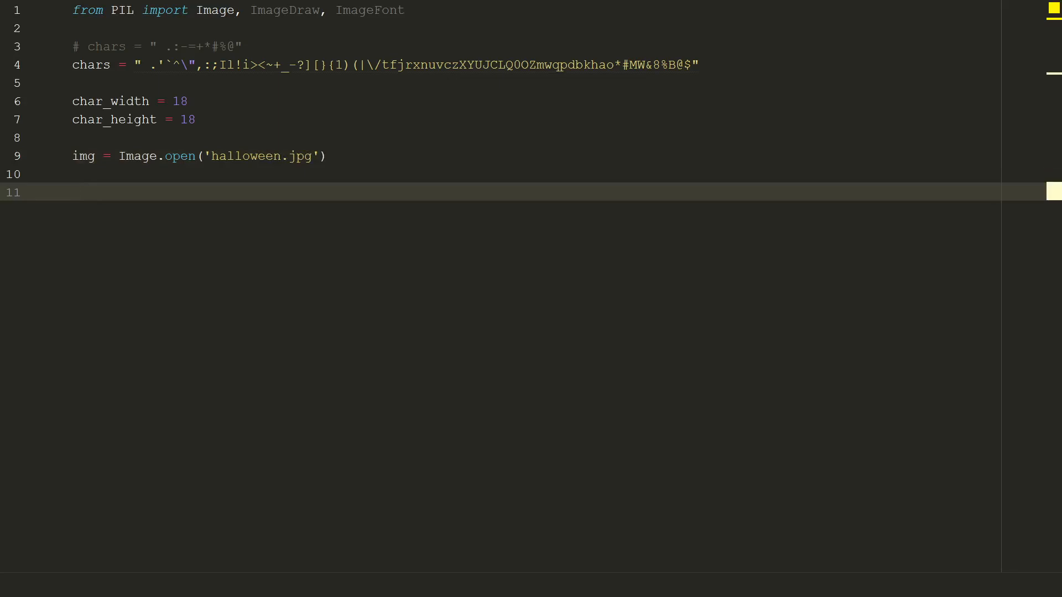
text(WIDTH, HEIGHT)
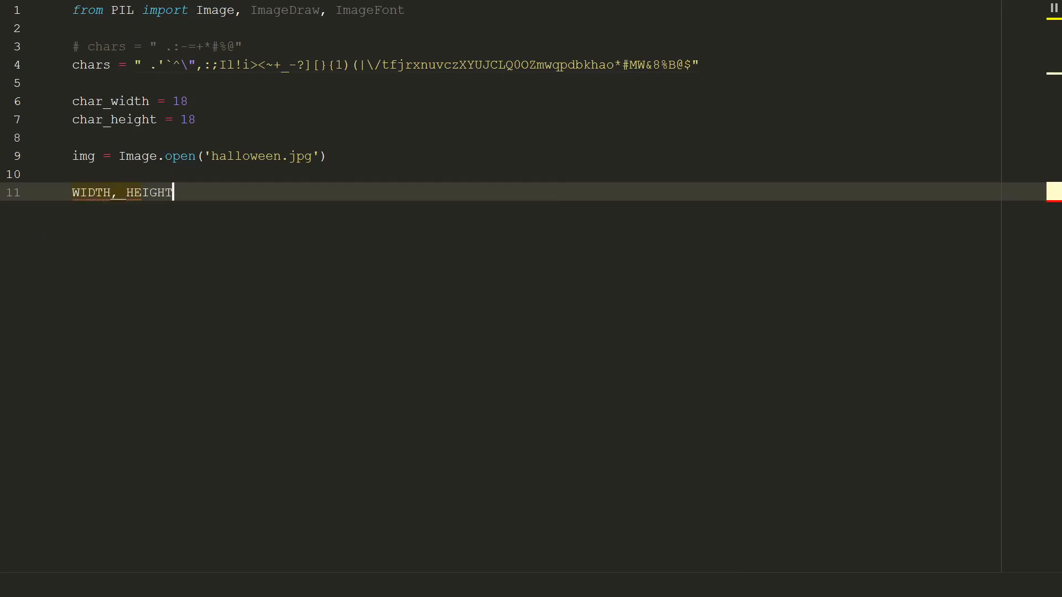
text(= img.size)
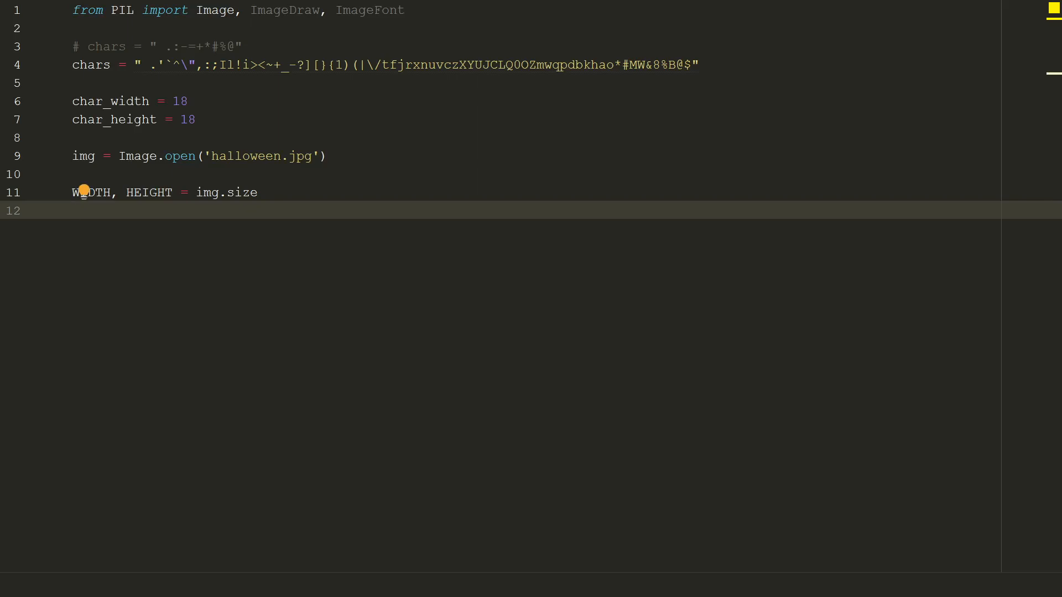
Resize img to (WIDTH / char_width, HEIGHT / char_height) using Image.NEAREST
text(img =)
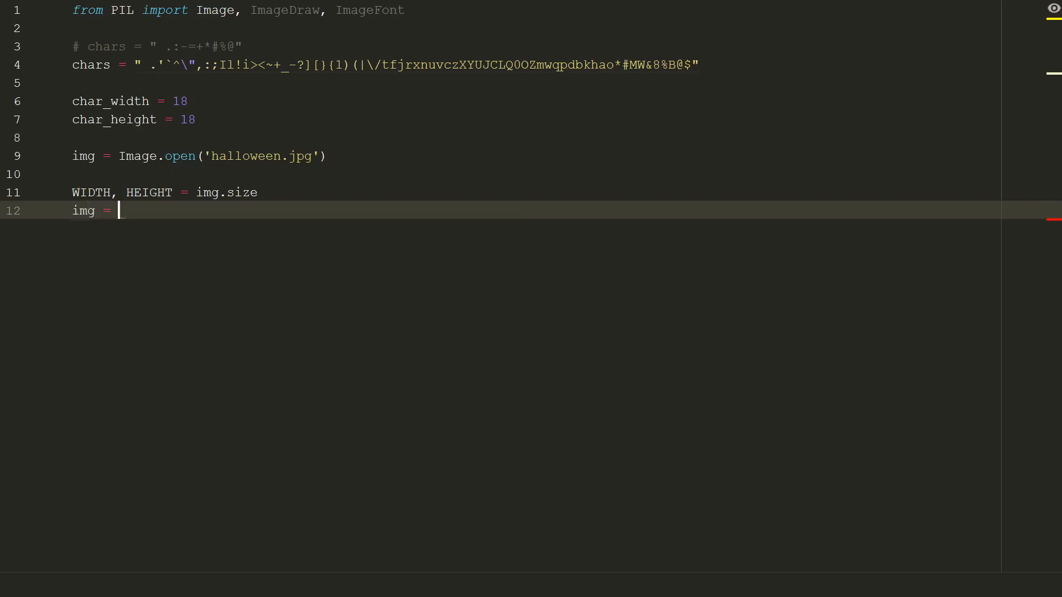
text(img.resize((int(W)
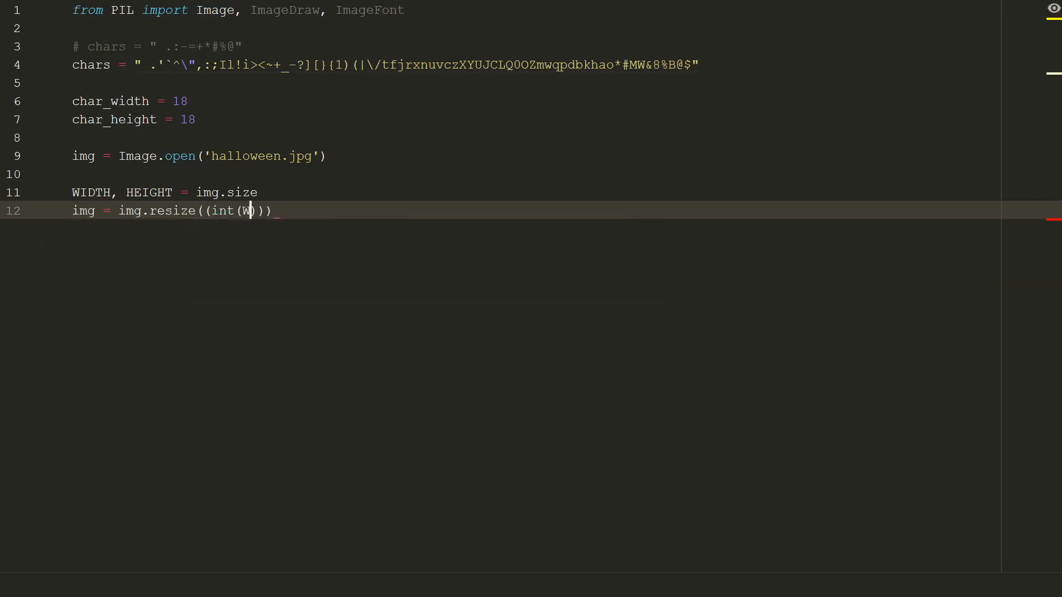
text(IDTH / char_width), int()
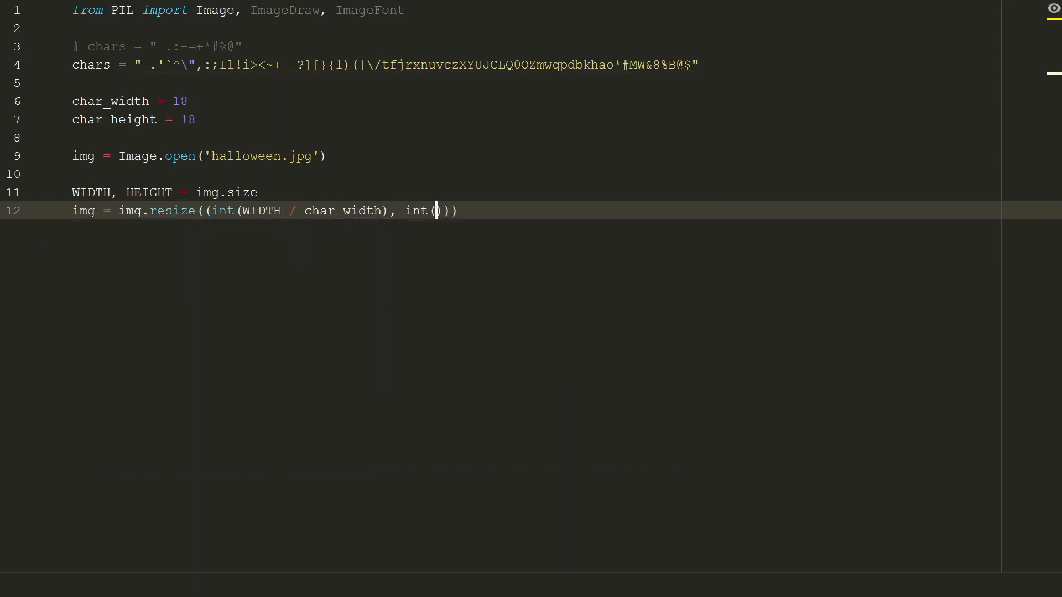
text(HEIGHT /)
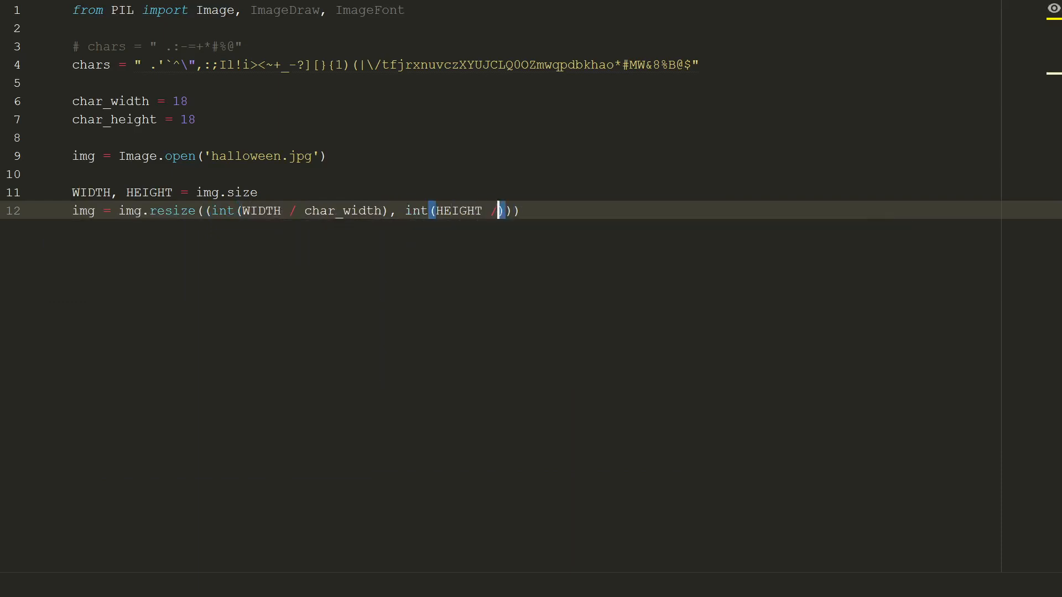
text(char he)
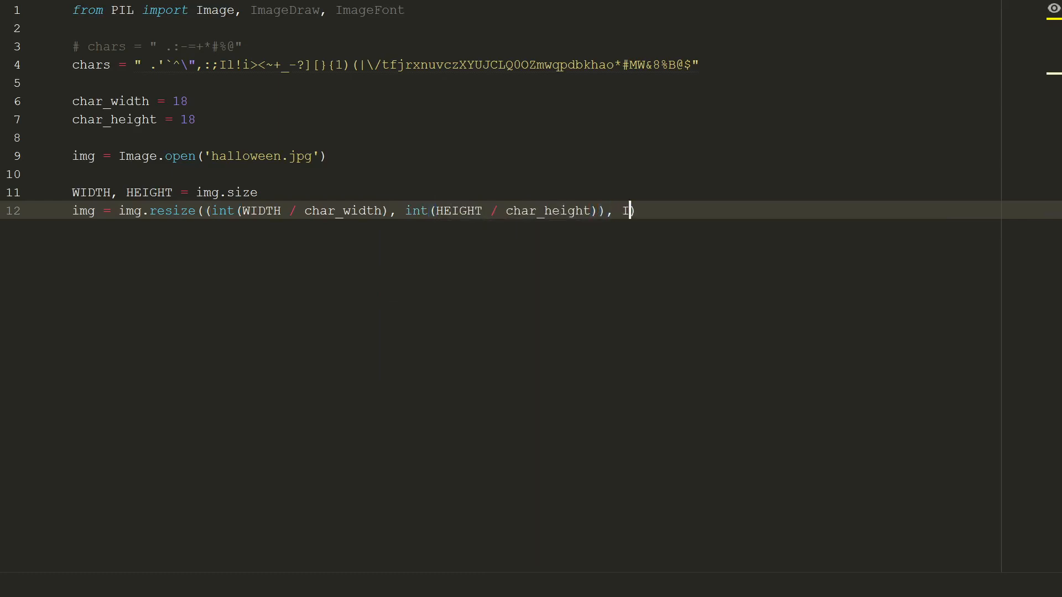
text(mage.NEAREST)
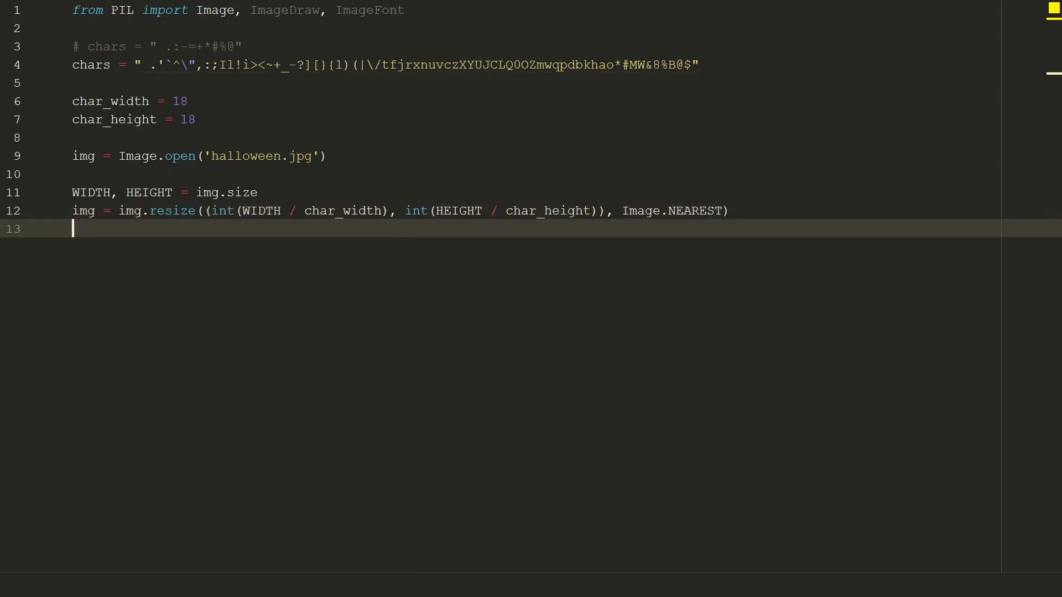
Store the resized width, height from img.size and load the pixel data into img
text(width, height = img.size)
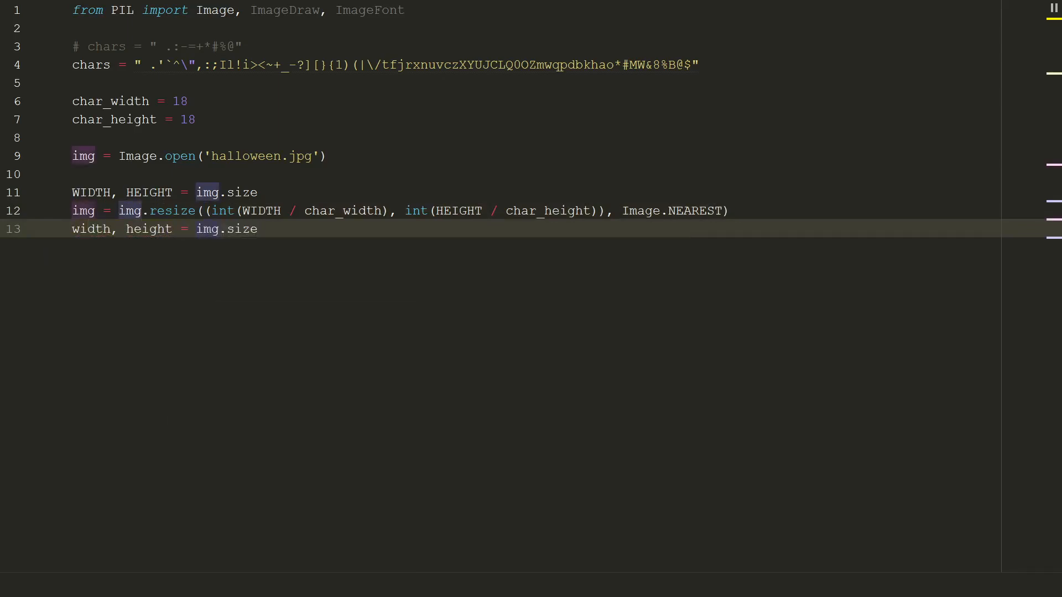
key(enter)
text(img = img.load()
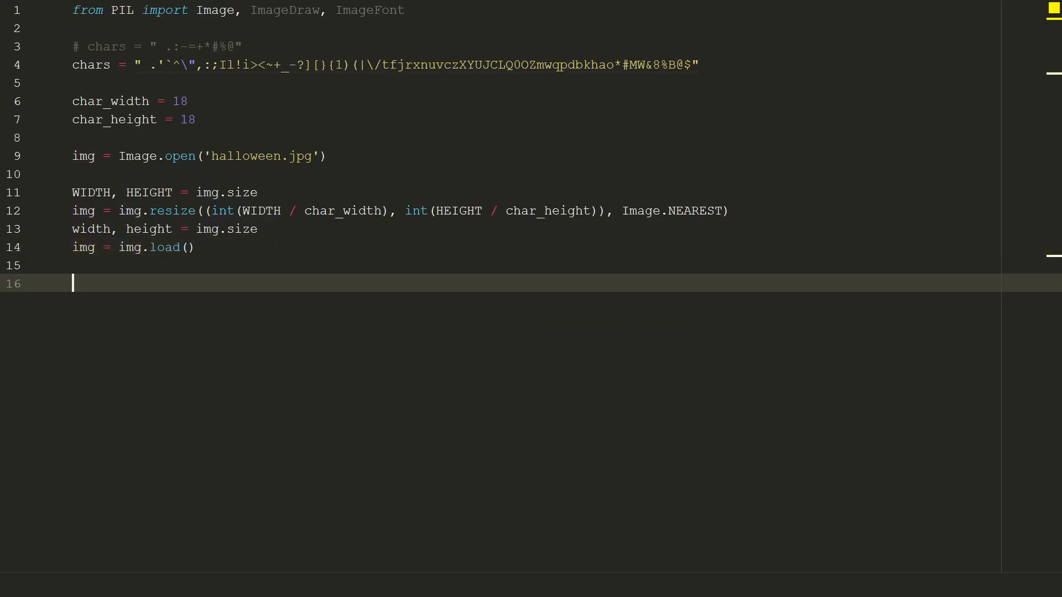
Create ascii_img = Image.new('RGB', (WIDTH, HEIGHT), (0, 0, 0)) as a black canvas
text(ascii)
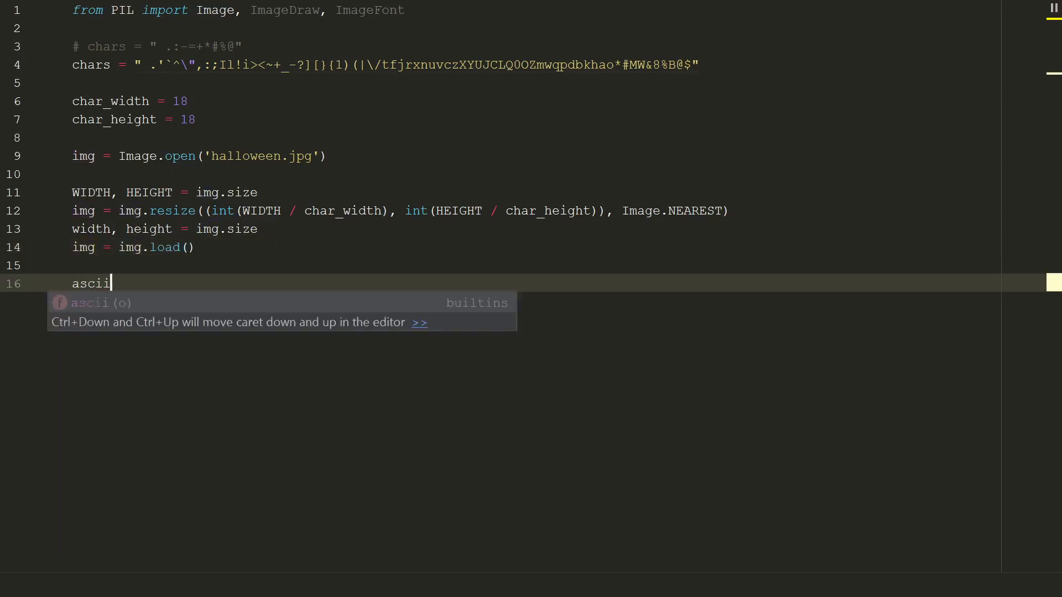
text(_img = Image.new()
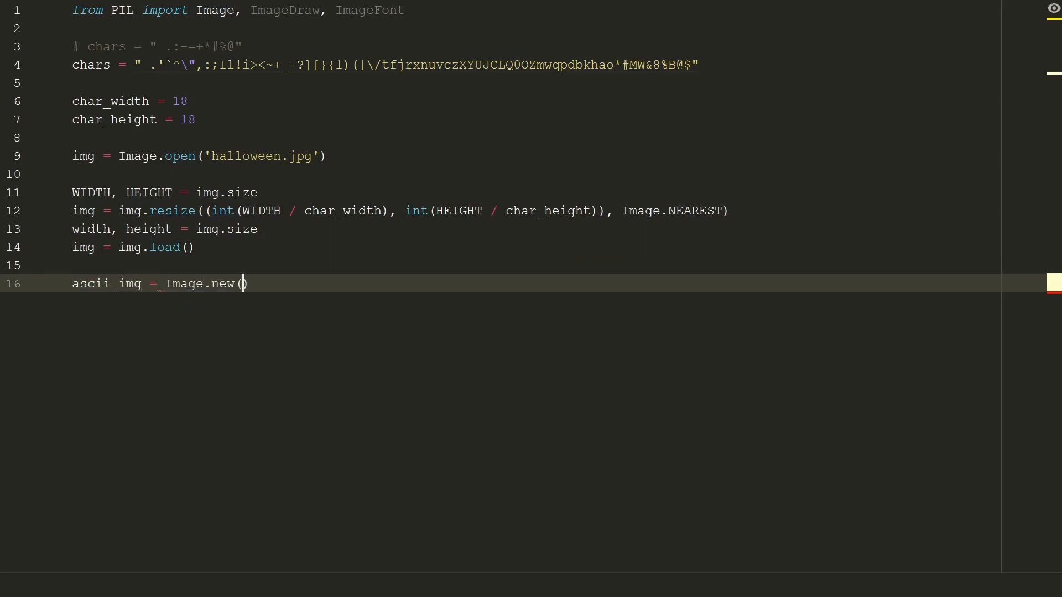
text('RGB', ())
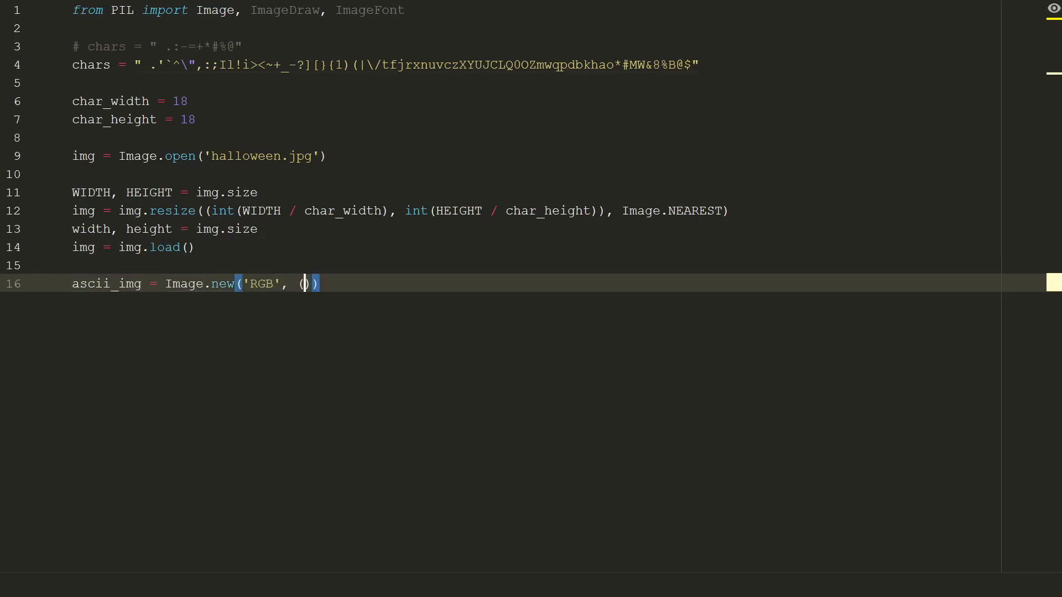
text(WIDTH, HEIGHT), (0, 0, 0)
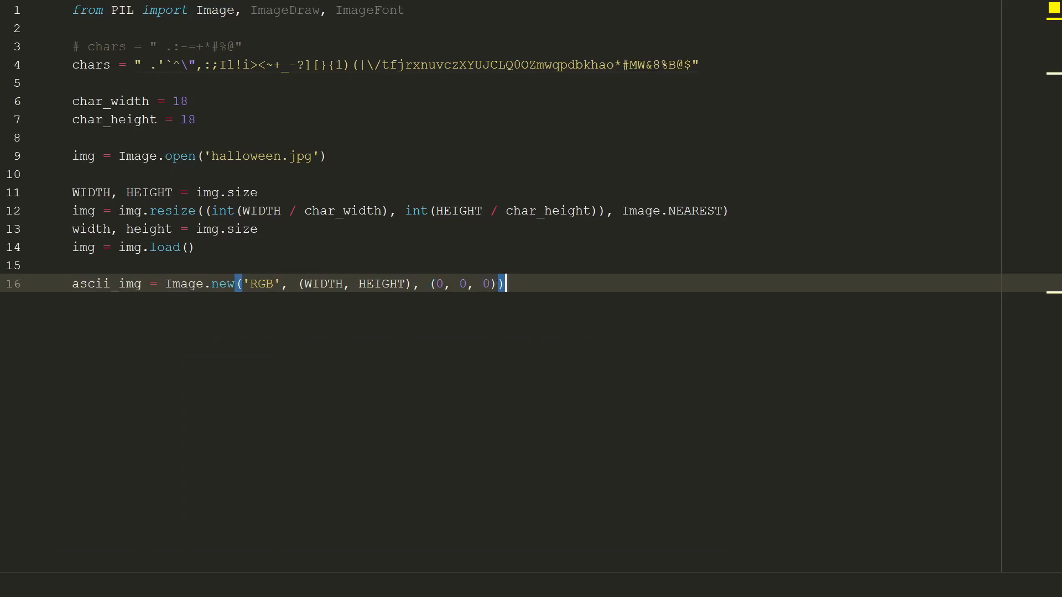
key(Enter)
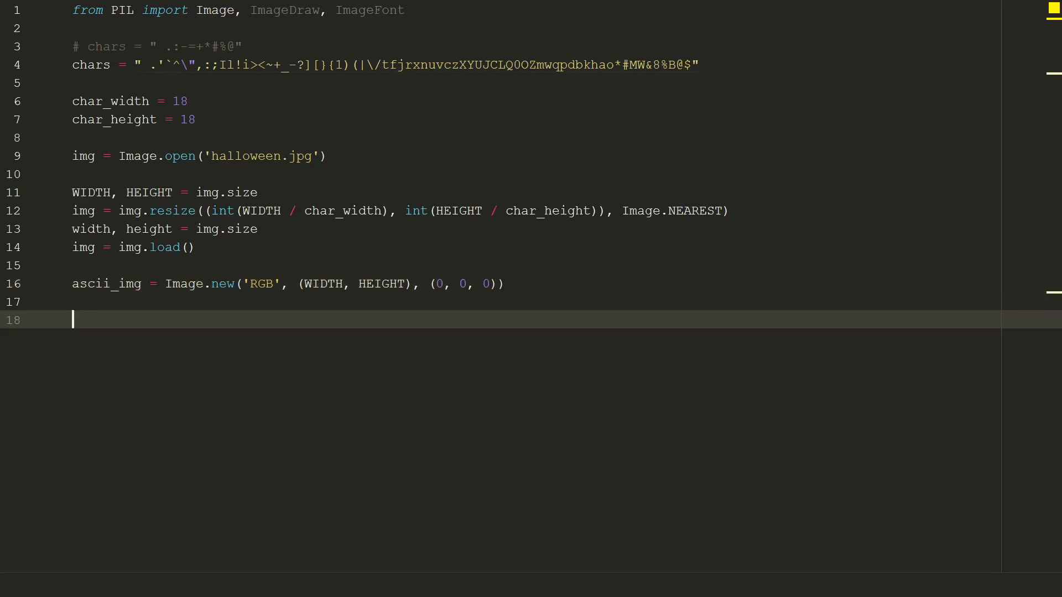
Load fnt = ImageFont.truetype('C:/Windows/Fonts/BRITANIC.ttf', 20)
text(f)
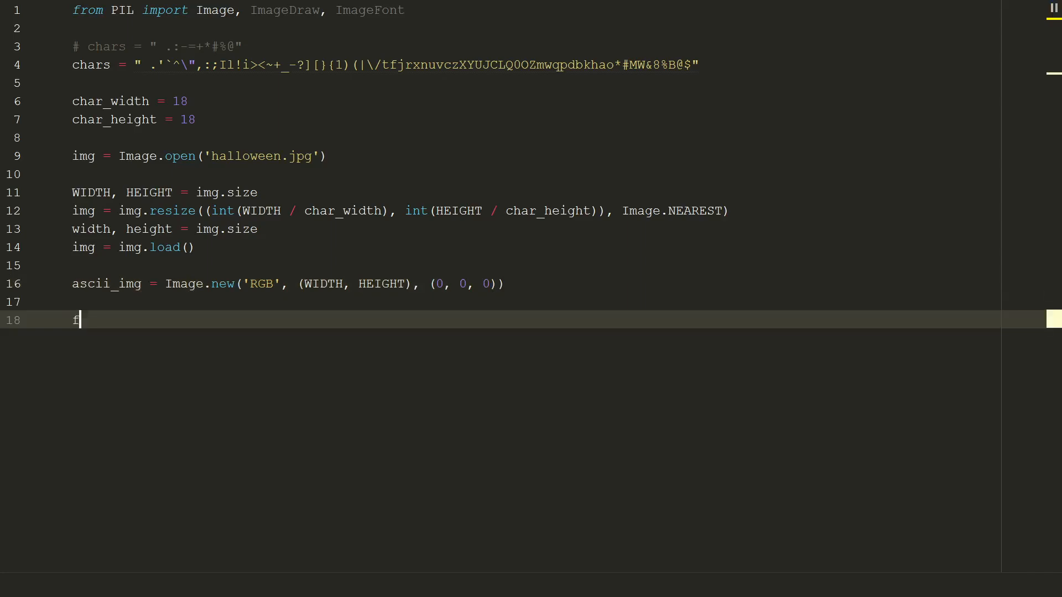
text(nt = ImageFont.t)
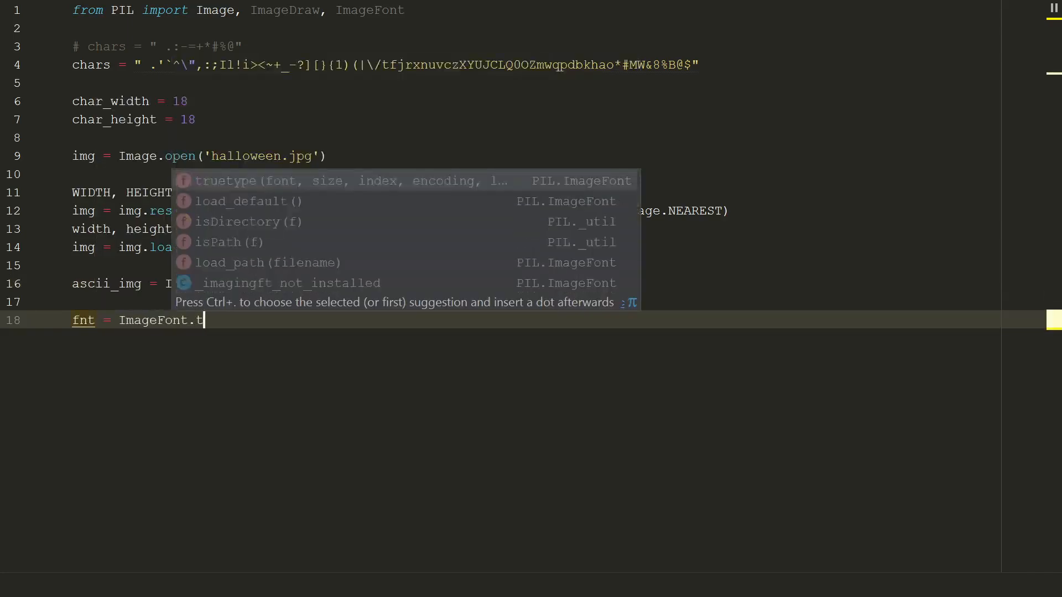
text(ruetype('C:/Window)
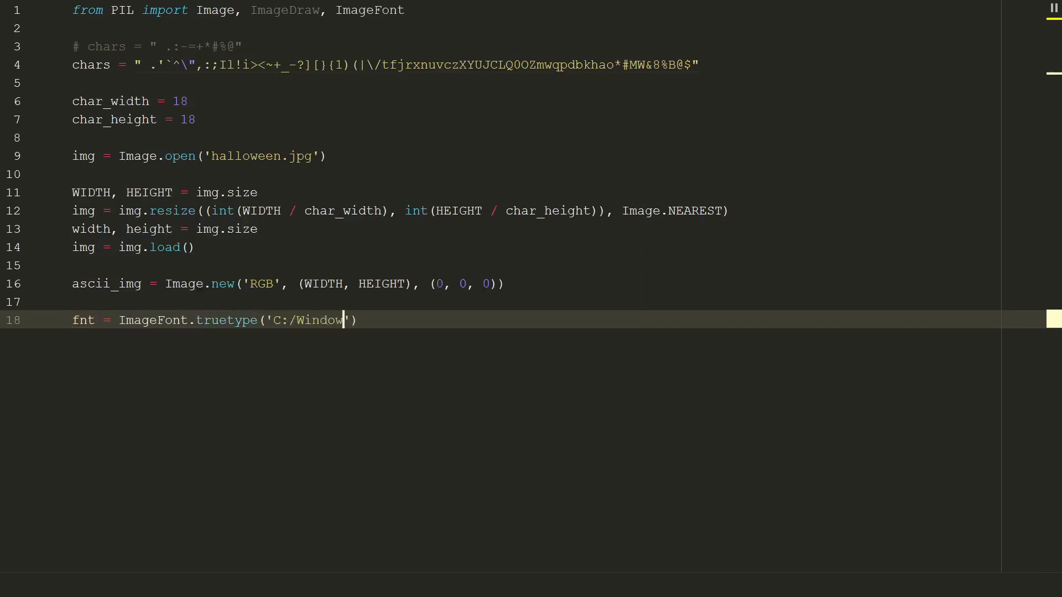
text(s/Fonts/BRITA)
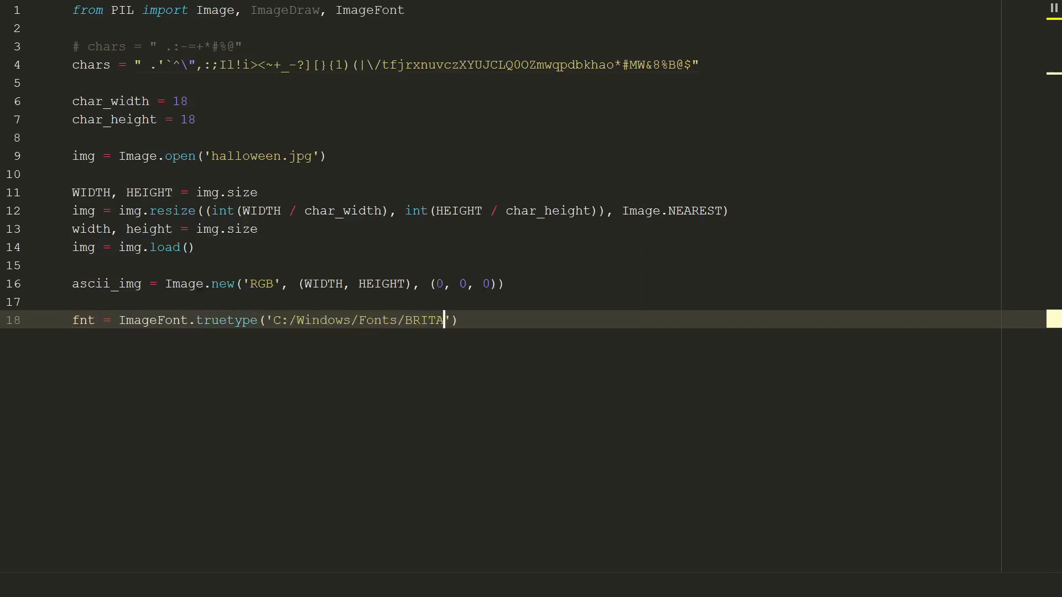
text(NIC.ttf',)
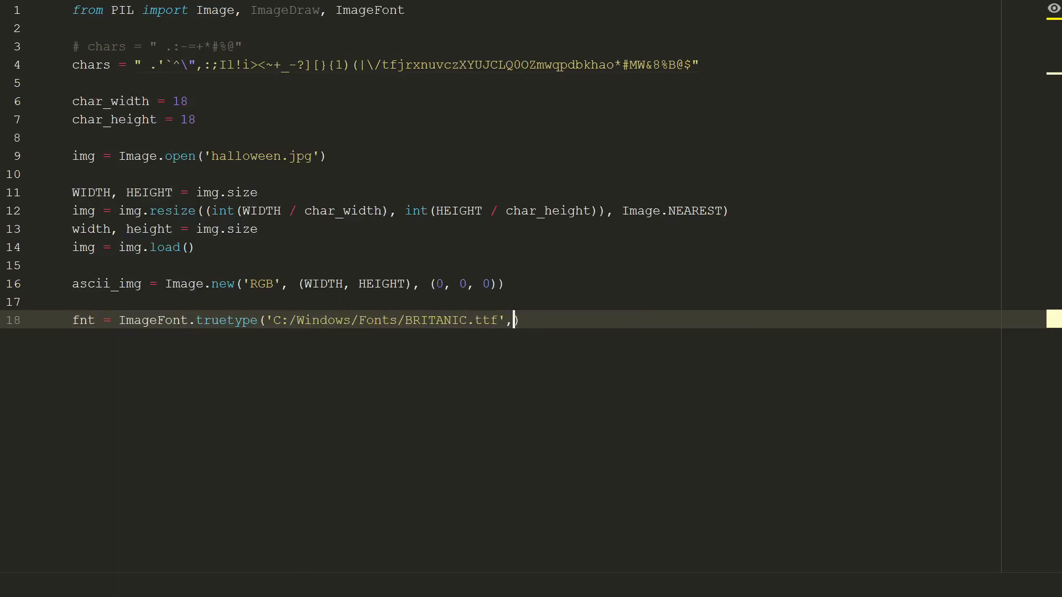
text(20))
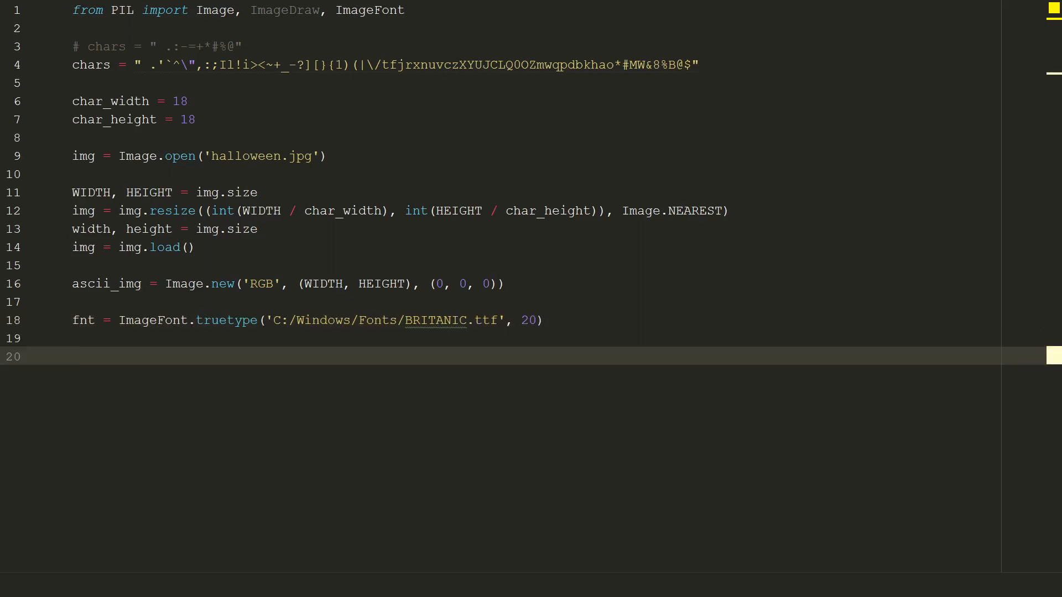
Create the drawing context d = ImageDraw.Draw(ascii_img)
text(d =)
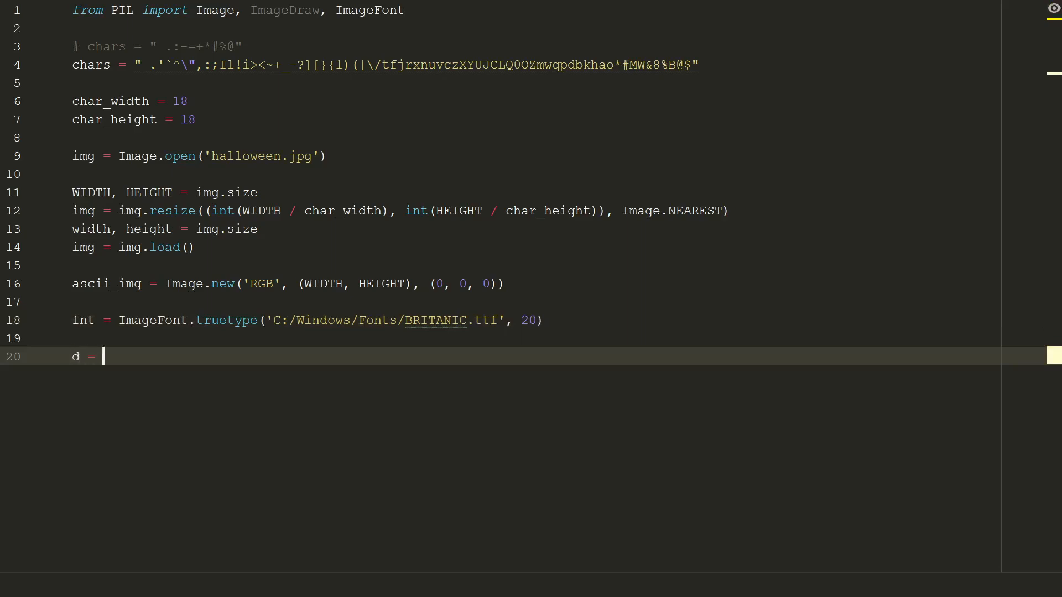
text(ImageDraw.Draw(ascii_img)
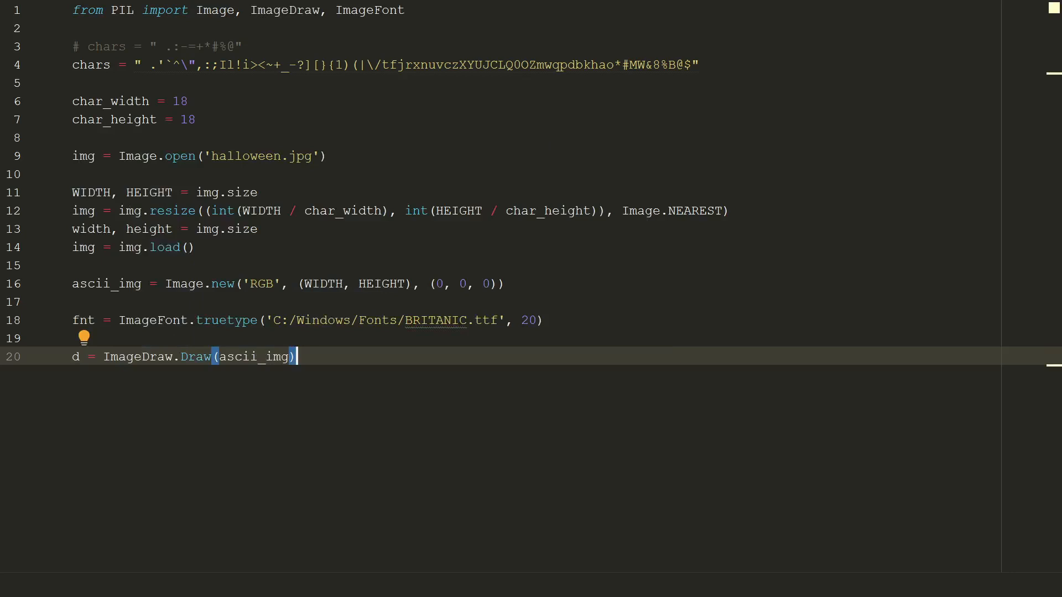
key(enter)
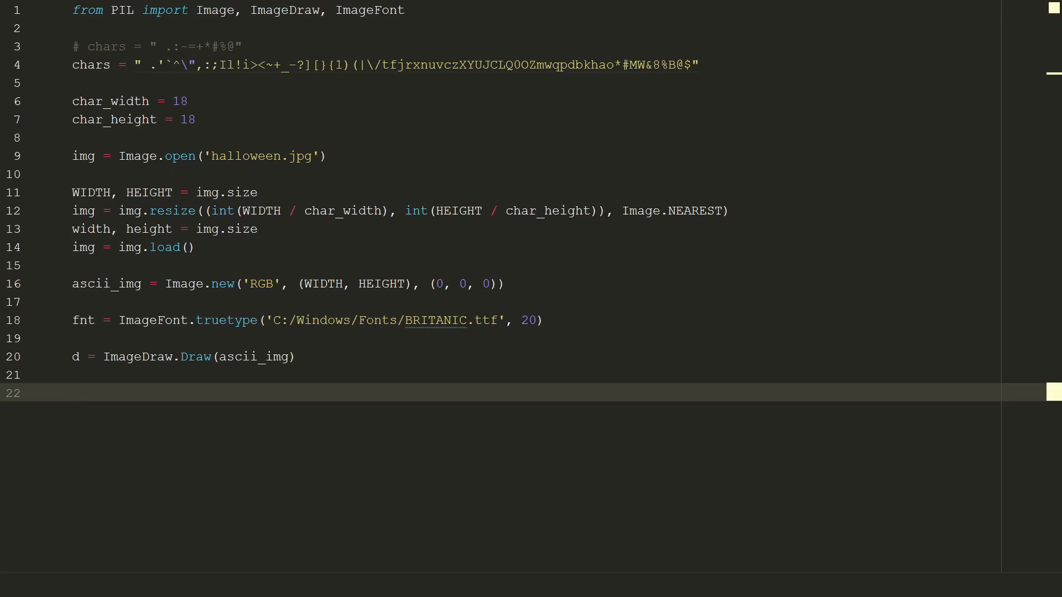
Write nested loops for i in range(height) and for j in range(width)
click(73, 393)
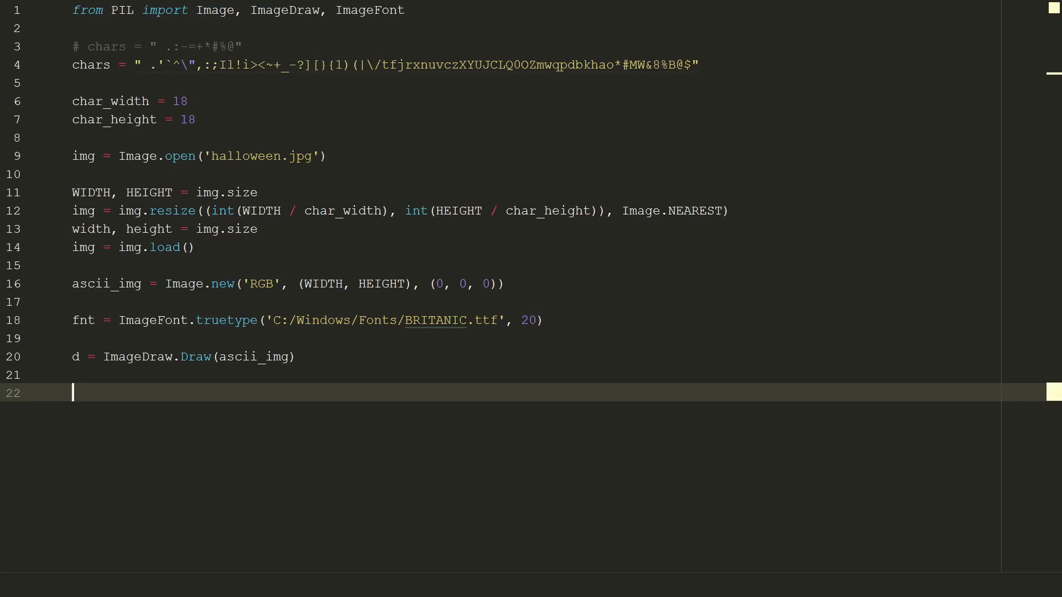
text(for i in range(height):)
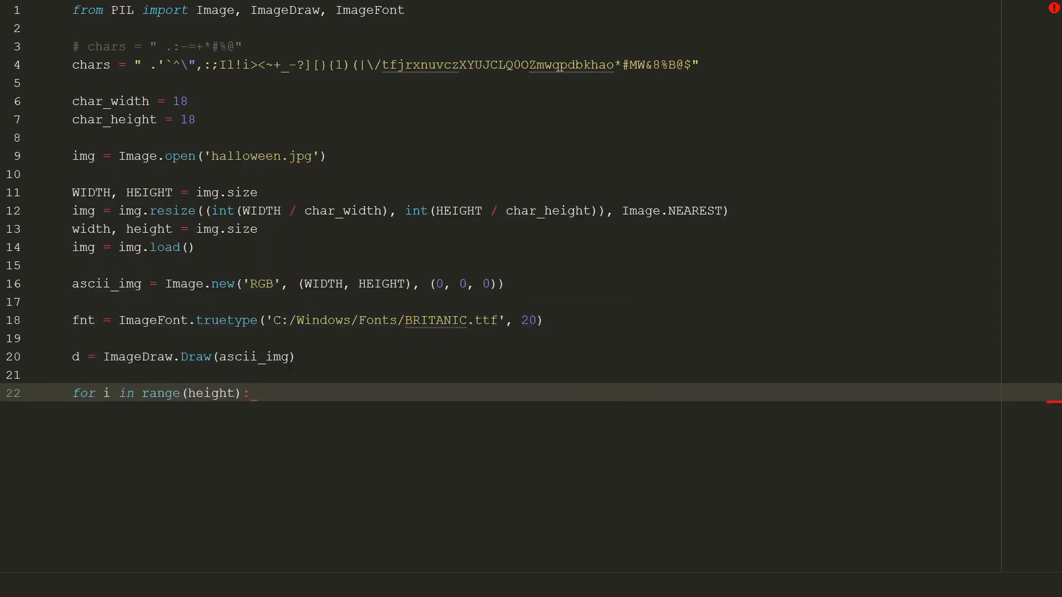
text(for j in range(width):)
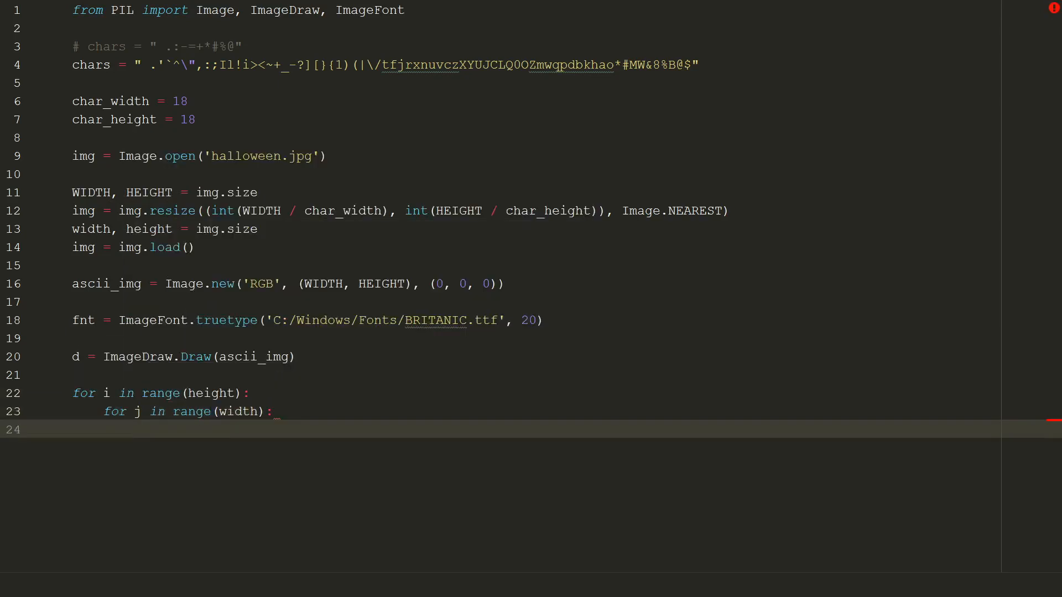
Read r, g, b = img[j, i] and average them into k = int((r + g + b) / 3)
text(r,)
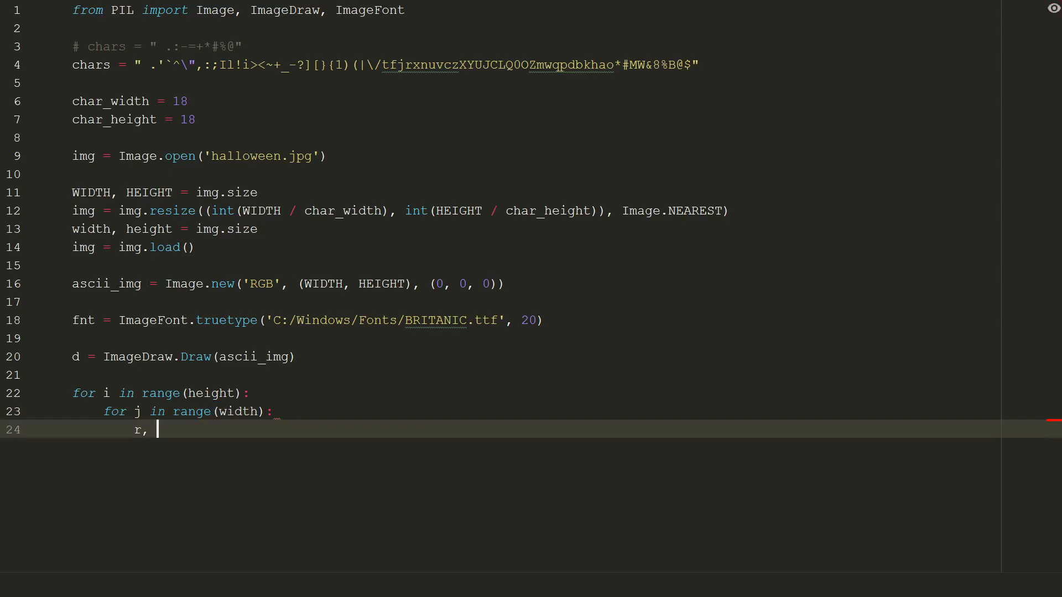
text(g, b =)
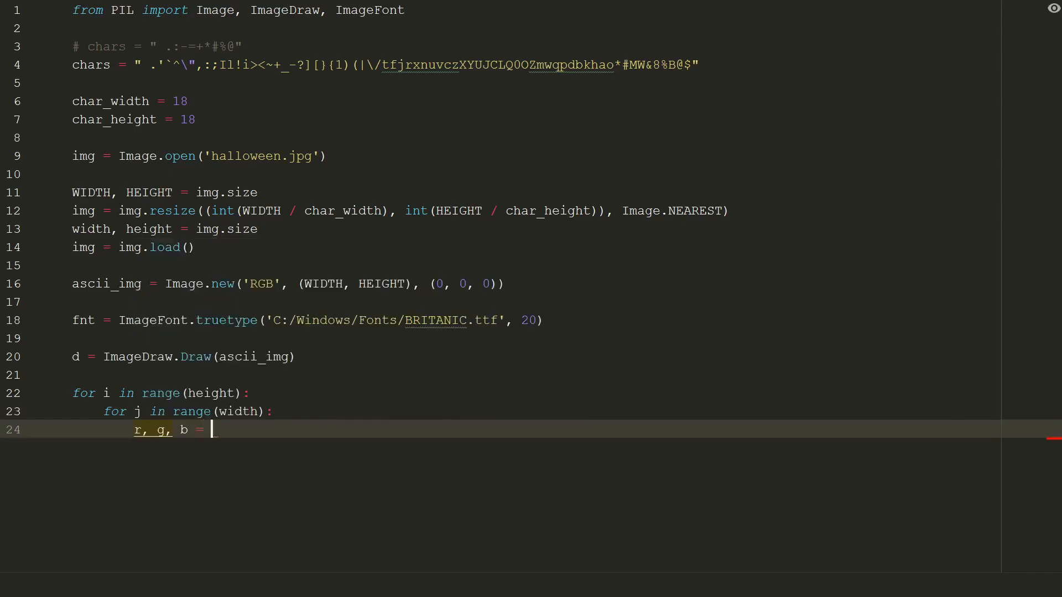
text(img[j,)
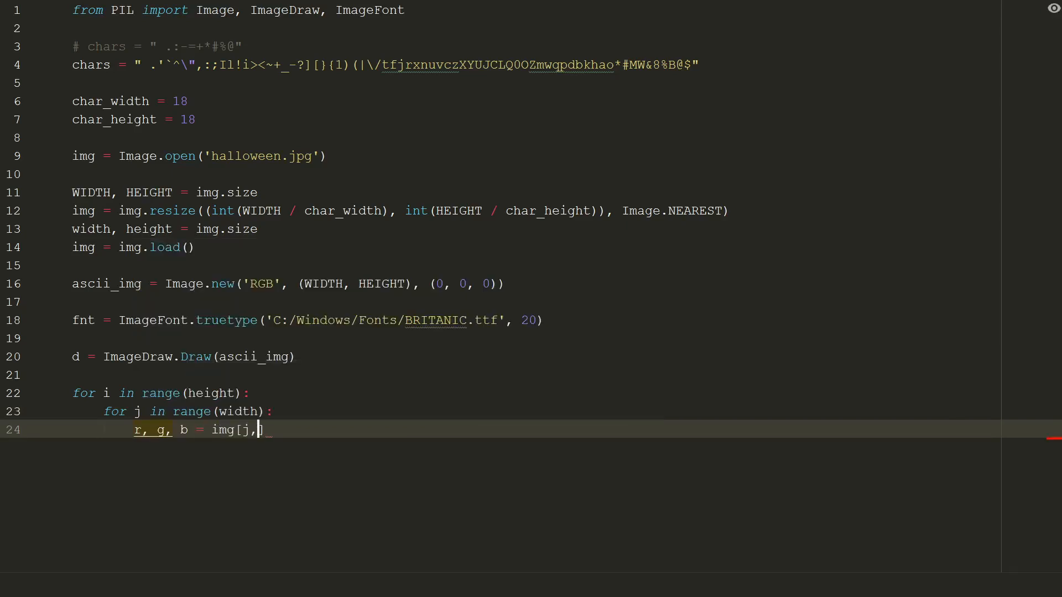
text(i])
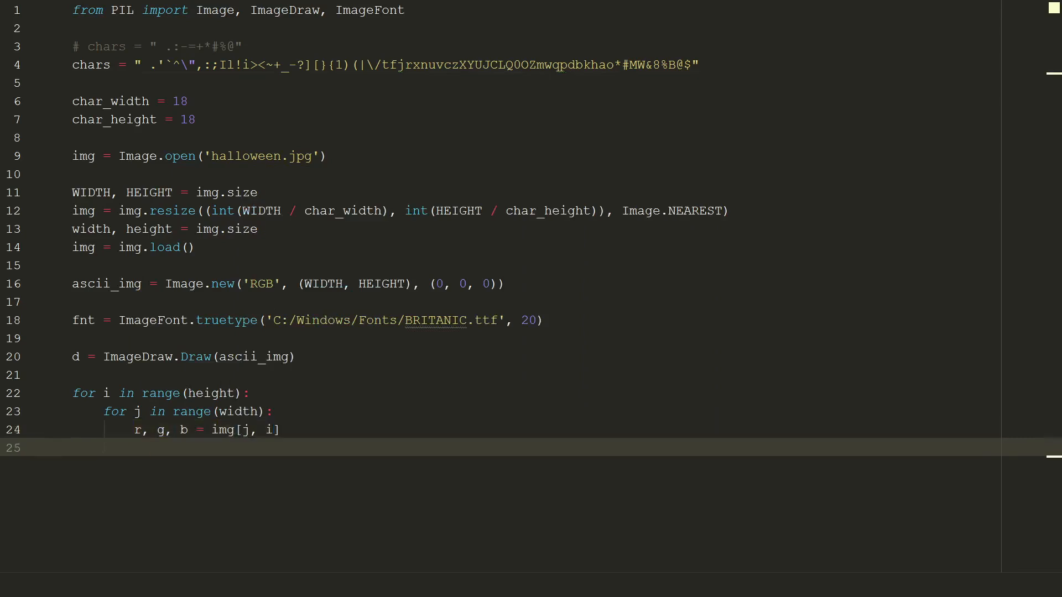
text(k = int(()
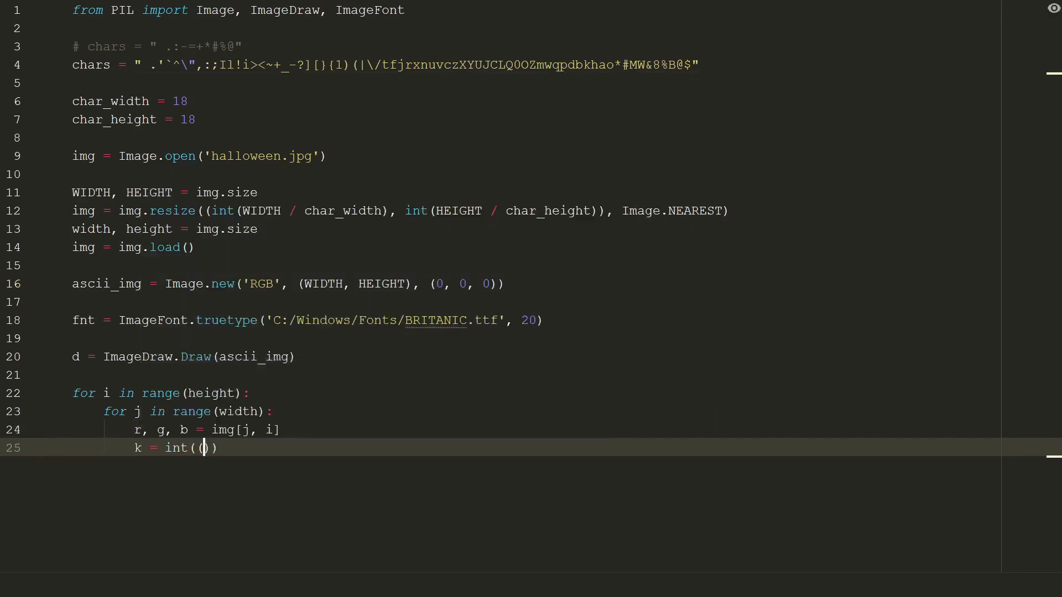
text((r + g + b) / 3)
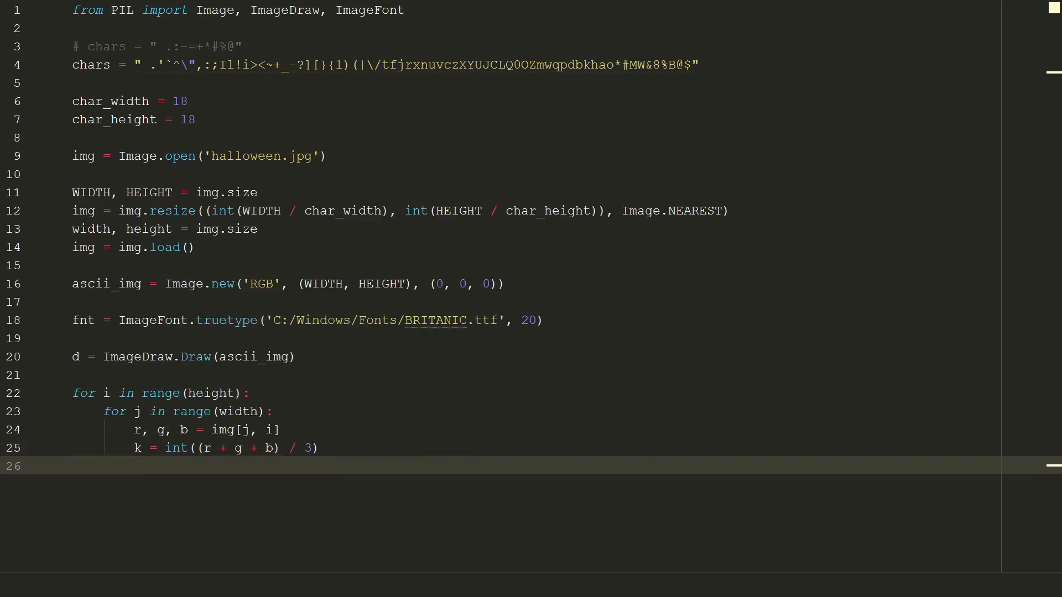
Draw d.text((j * char_width, i * char_height), getChar(k), font=fnt, fill=(r, g, b)) and begin def getChar
text(d.text((j * char_width, i *)
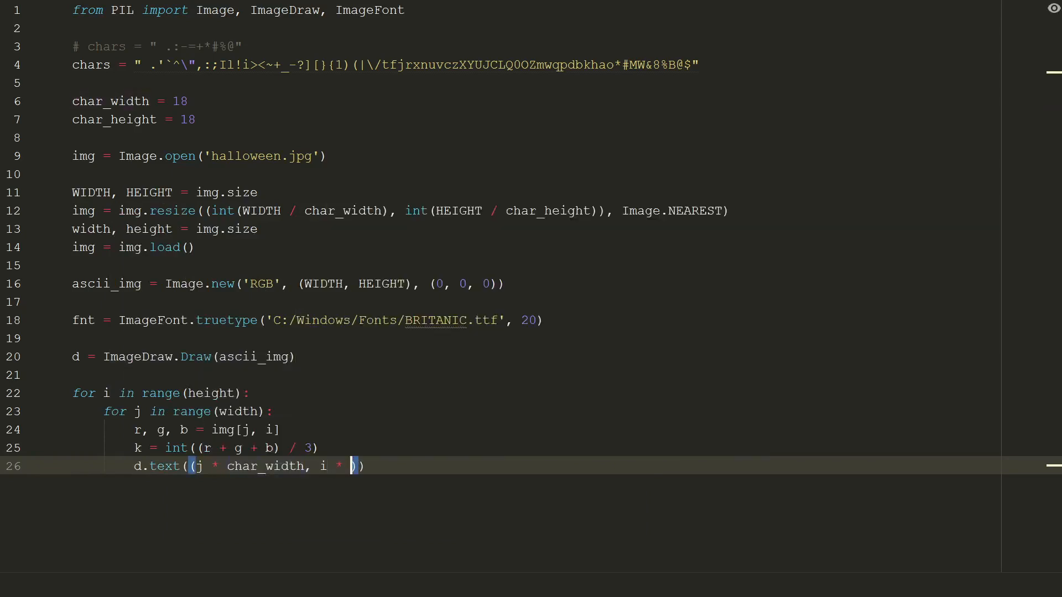
text(char_height),)
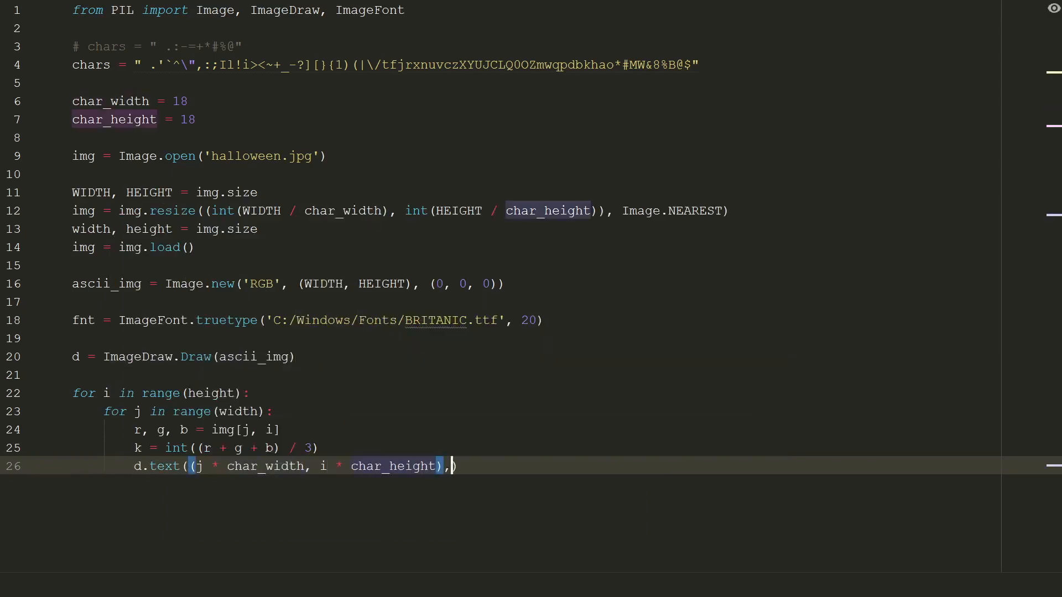
text(getc)
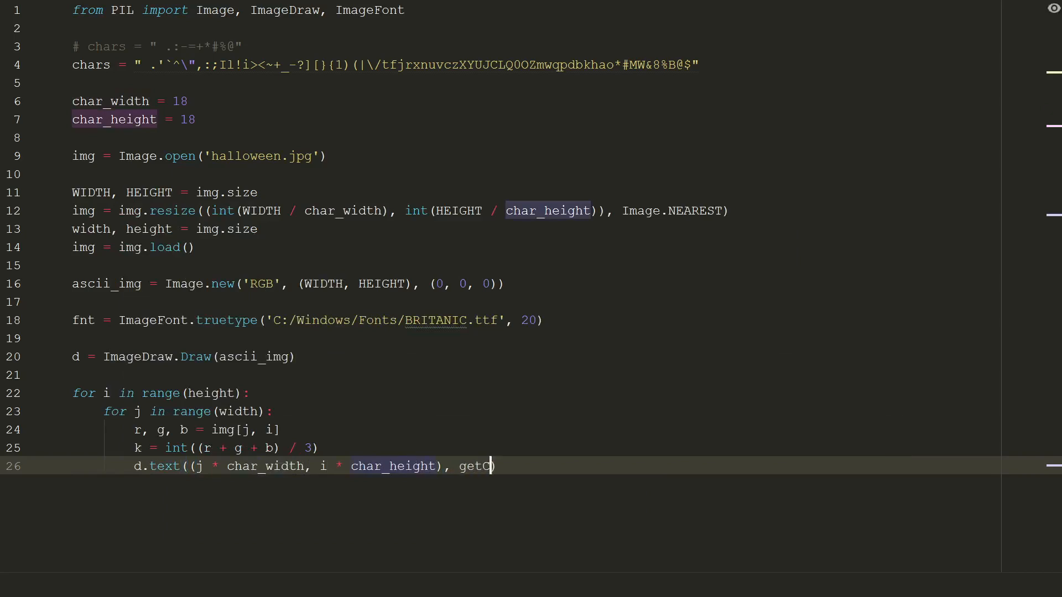
text(har(k)
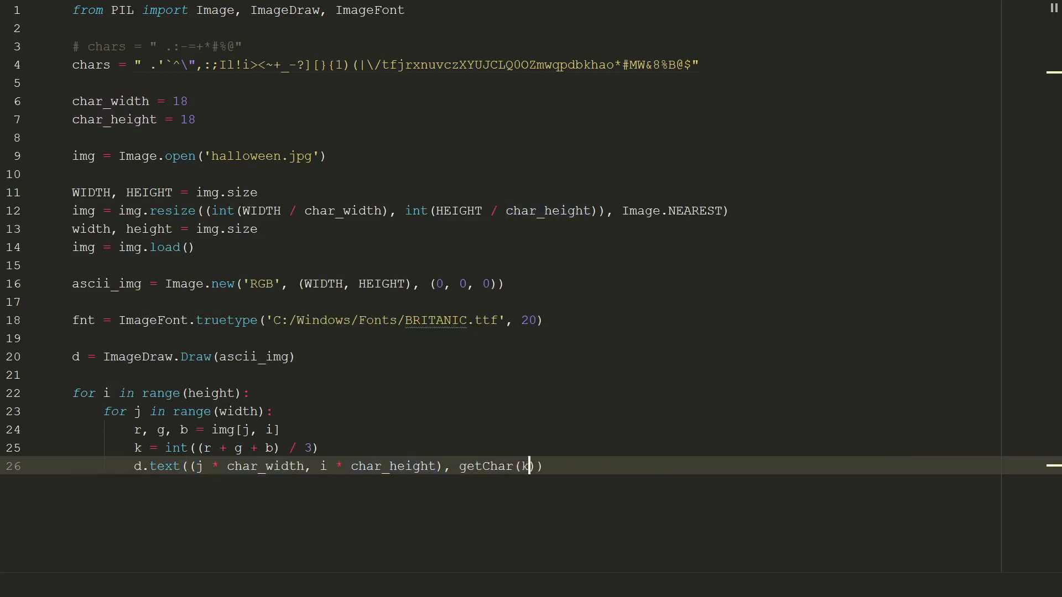
text(, font=fnt, fill=(r,)
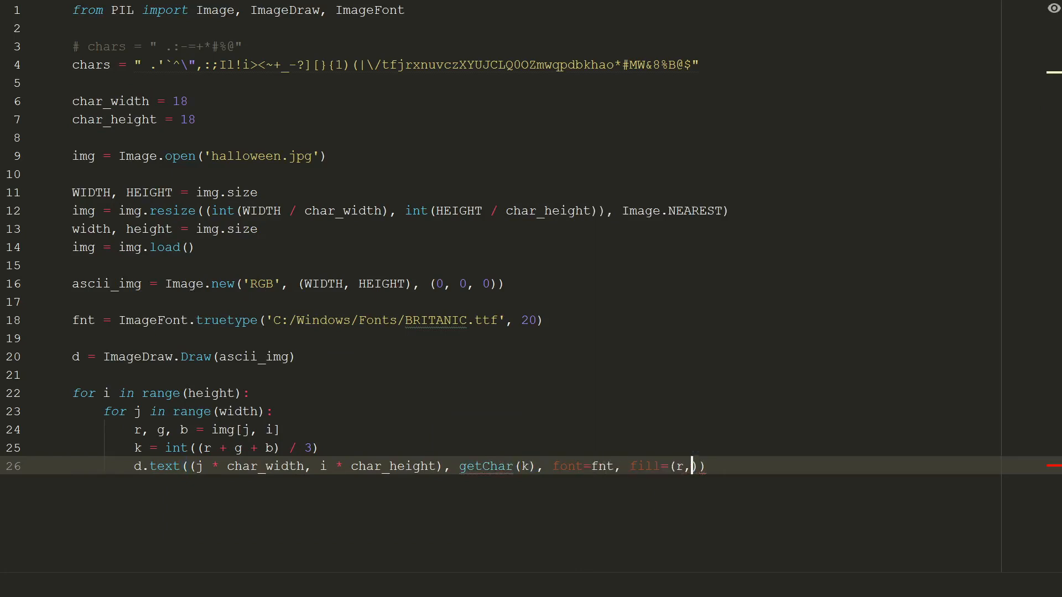
text(g, b)))
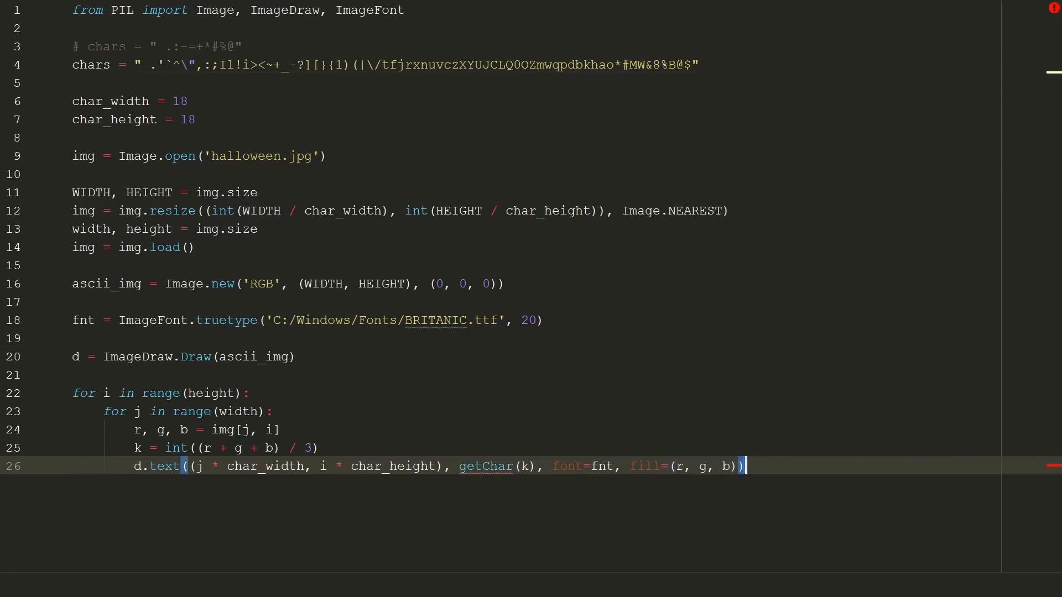
text(def get)
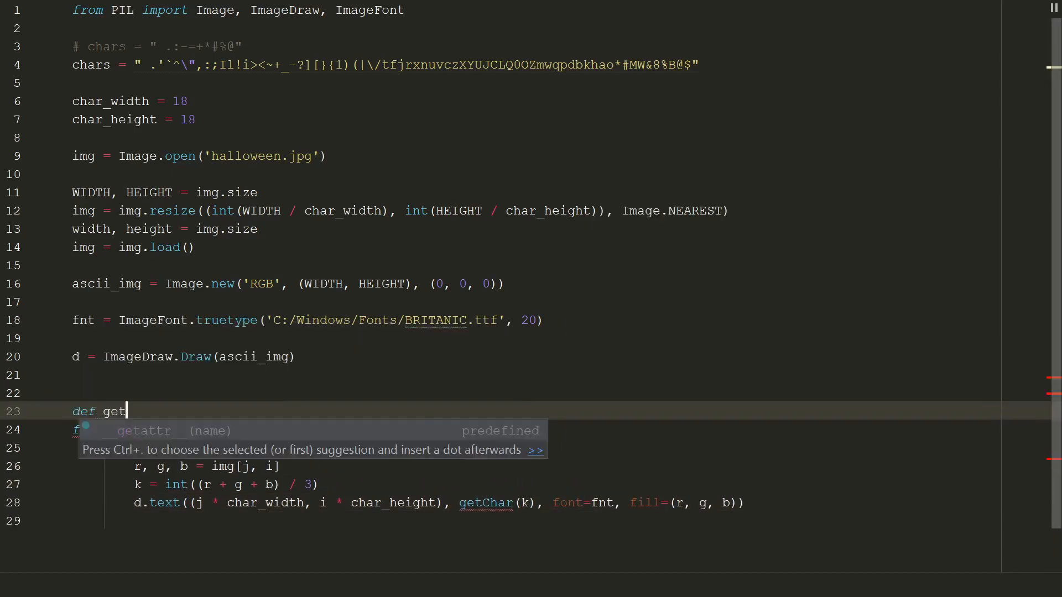
Define getChar(value) returning chars[int(value * (len(chars) / 256))] above the pixel loop
text(Char(value):)
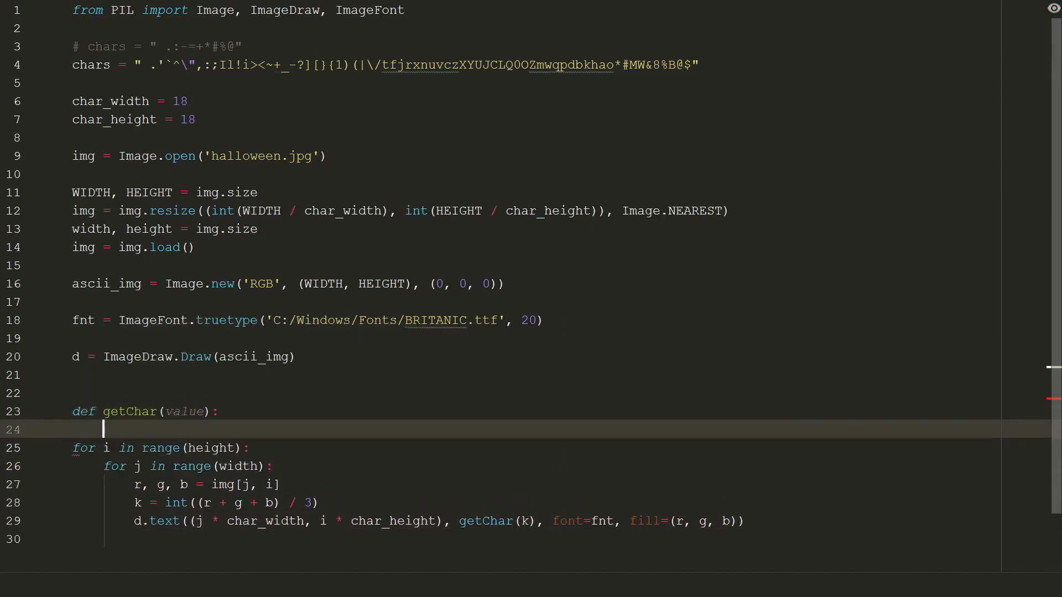
text(return chars[int(value * ))
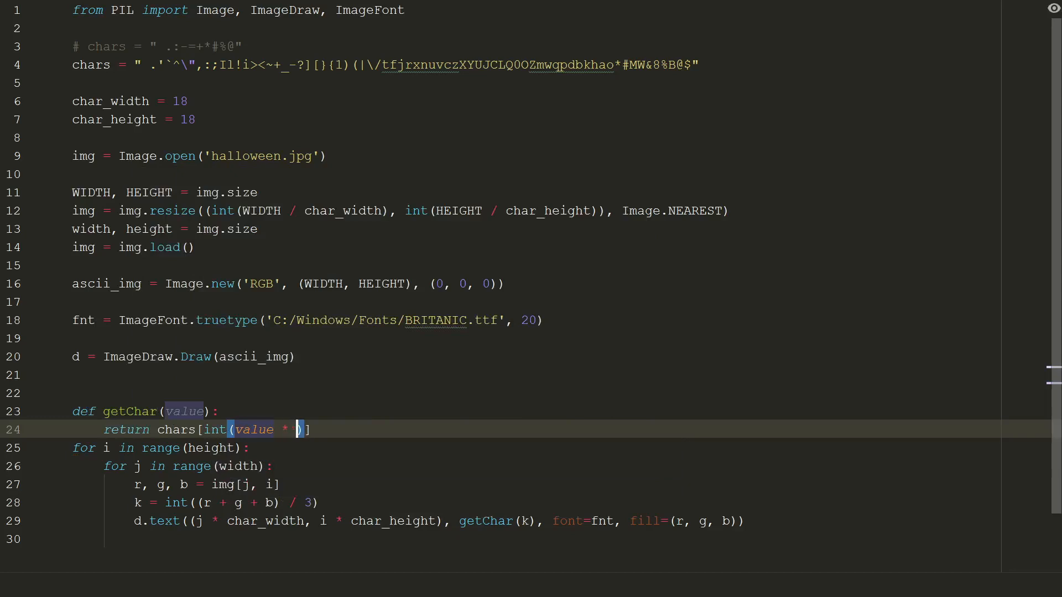
text((len(chars) / 2))
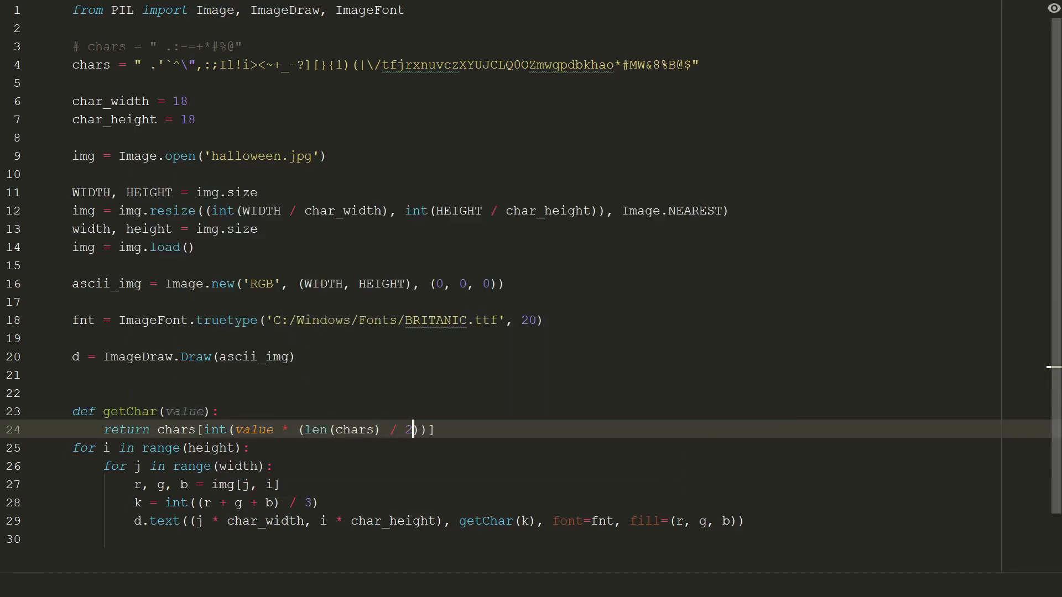
text(56)
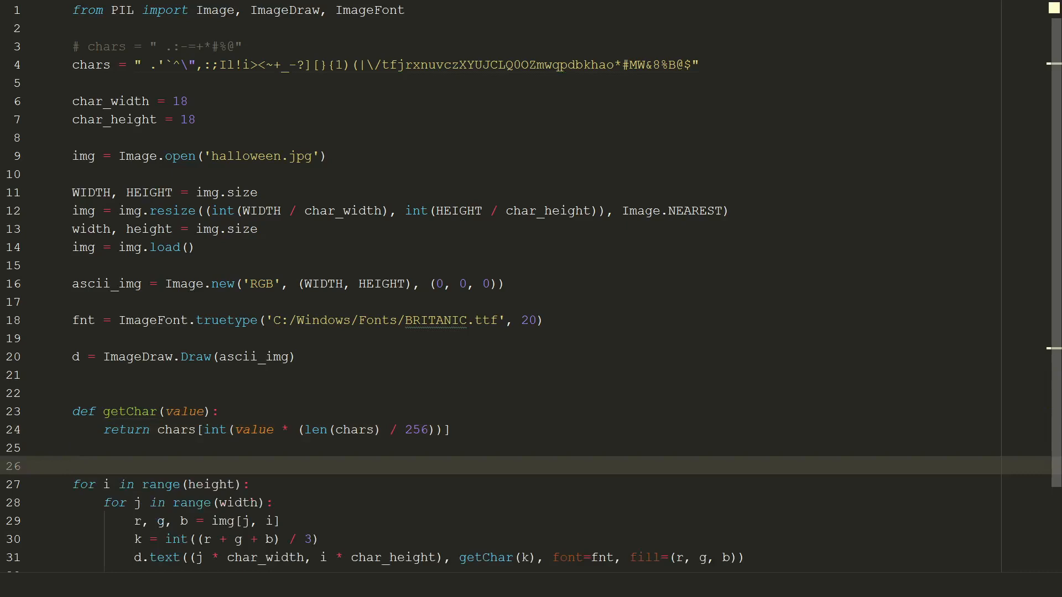
click(73, 466)
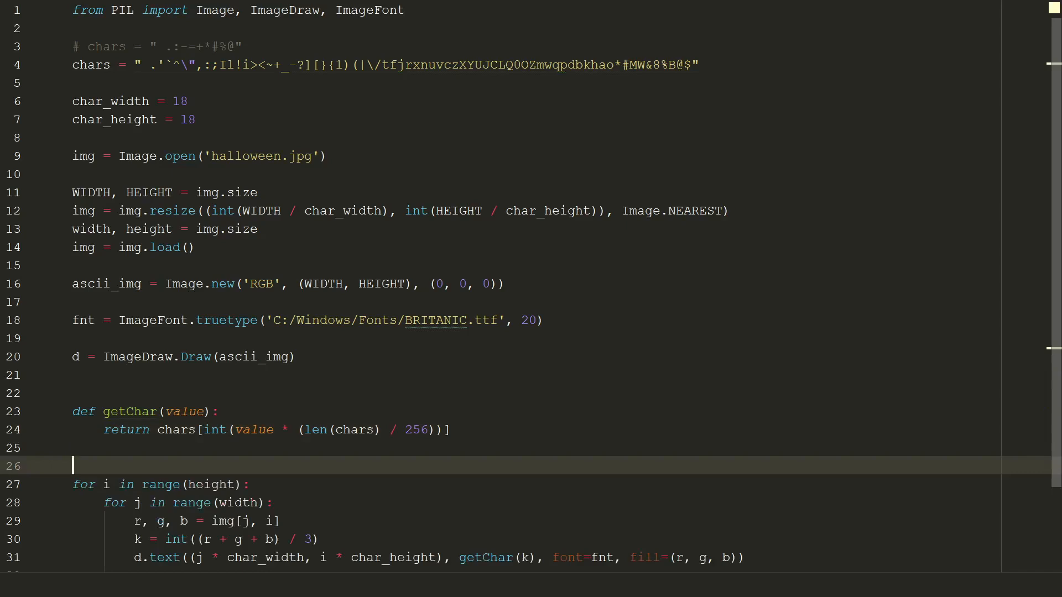